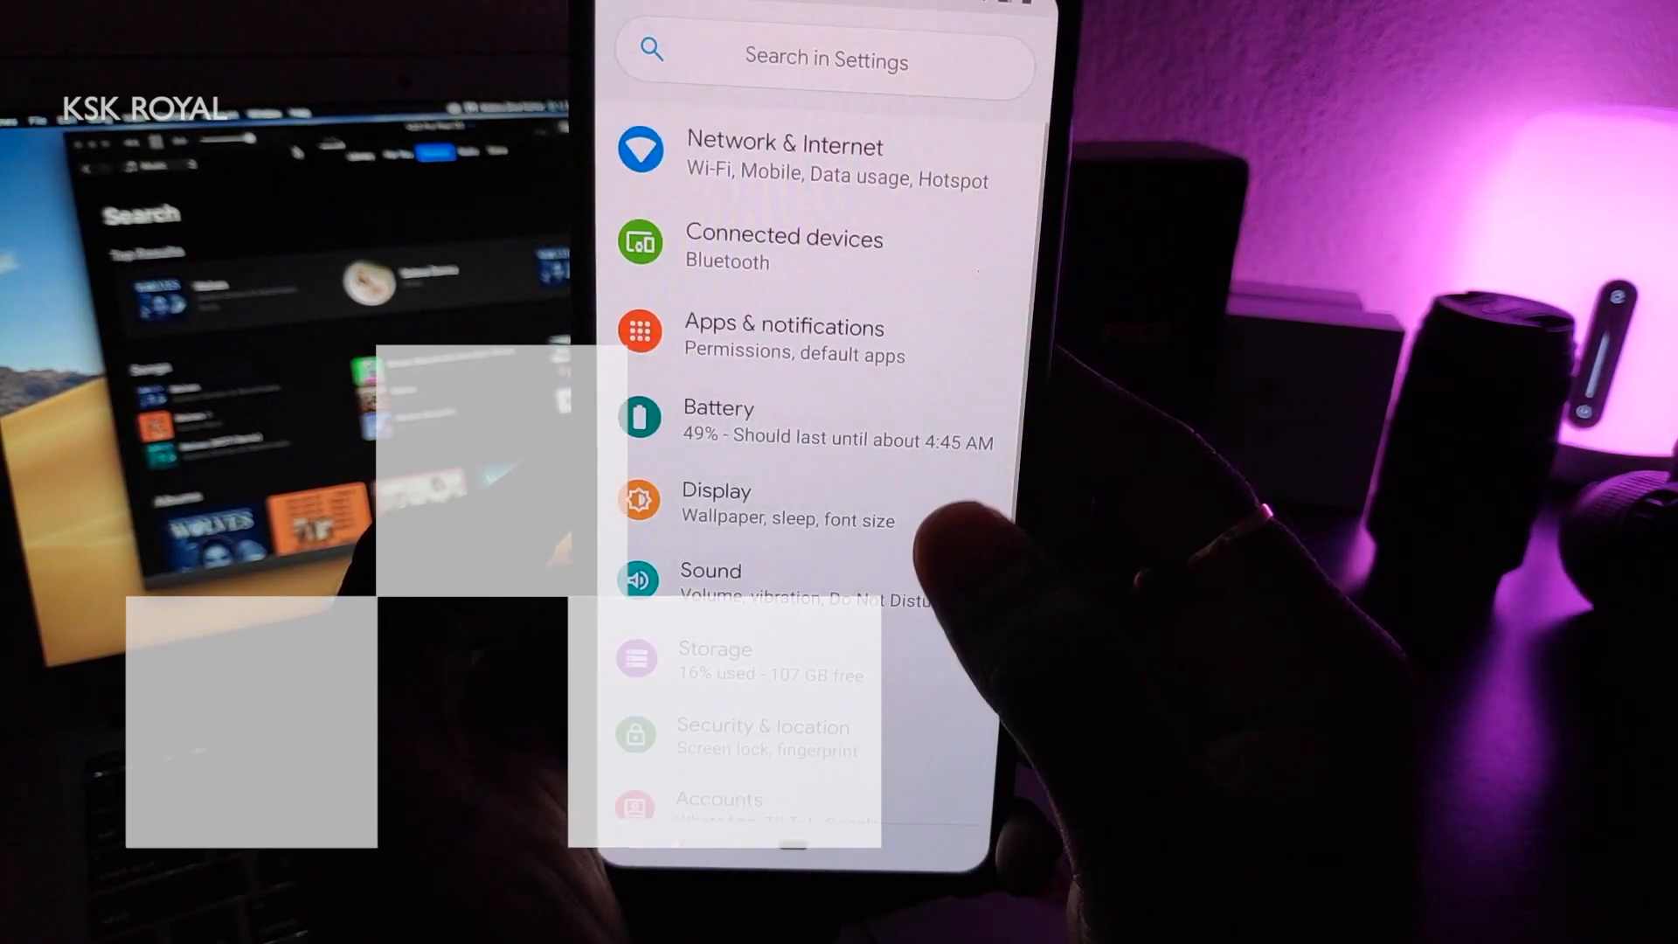
# Step: Browse the live wallpapers collection and preview the Groove, Chill live wallpaper
pyautogui.scroll(-3)
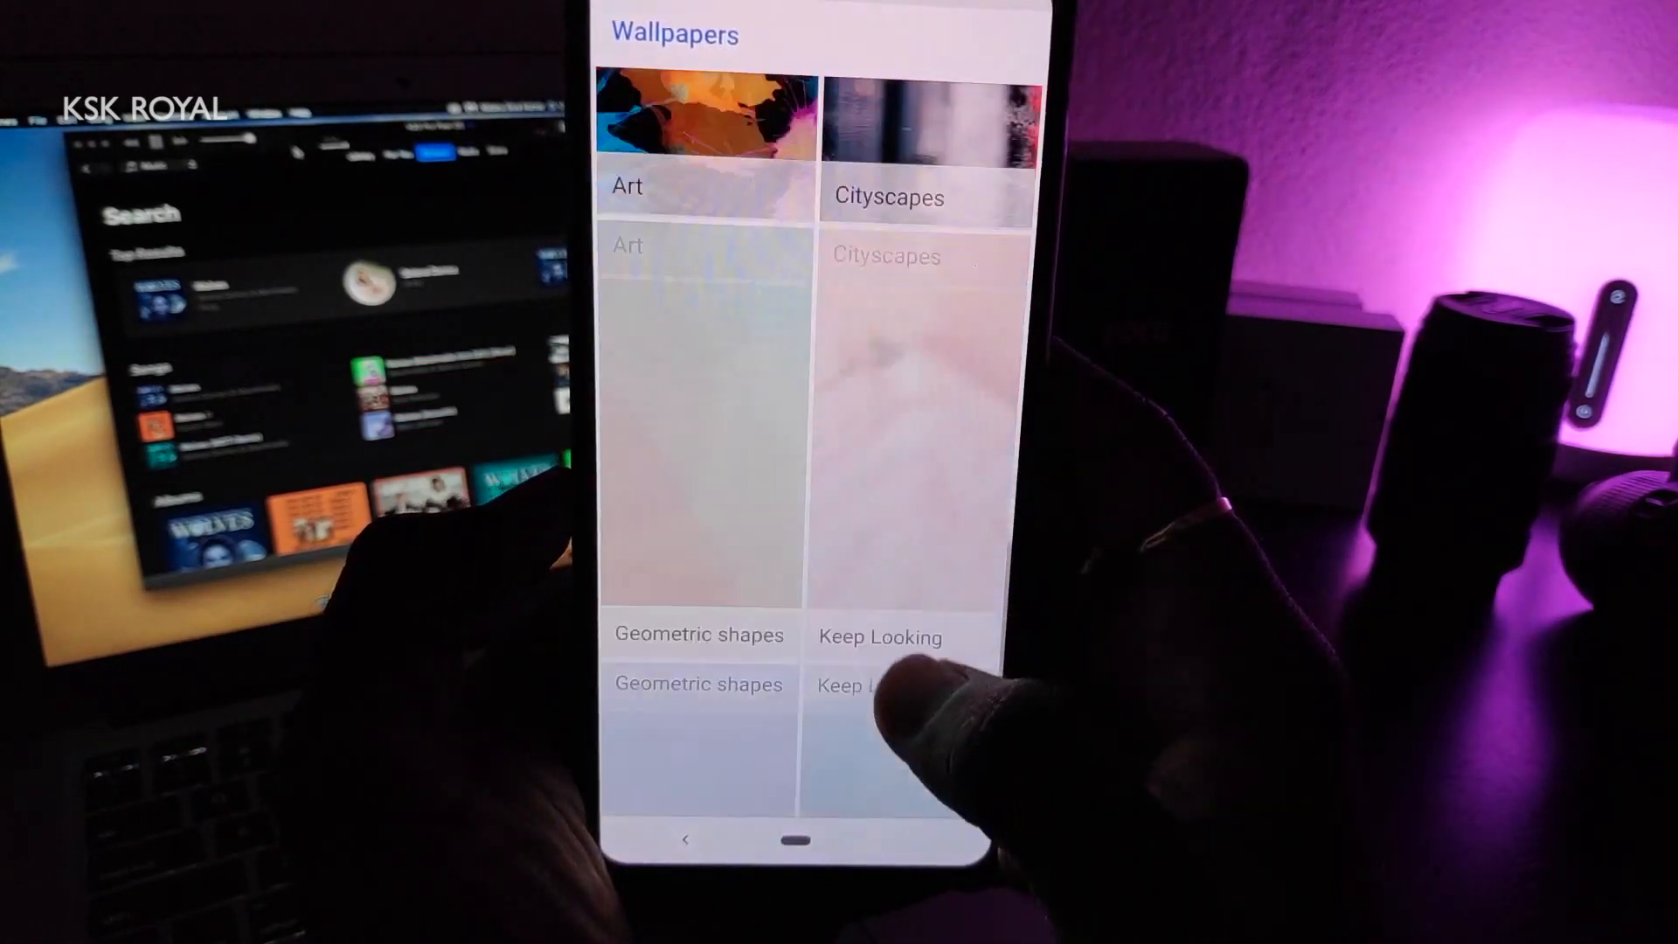
pyautogui.click(878, 664)
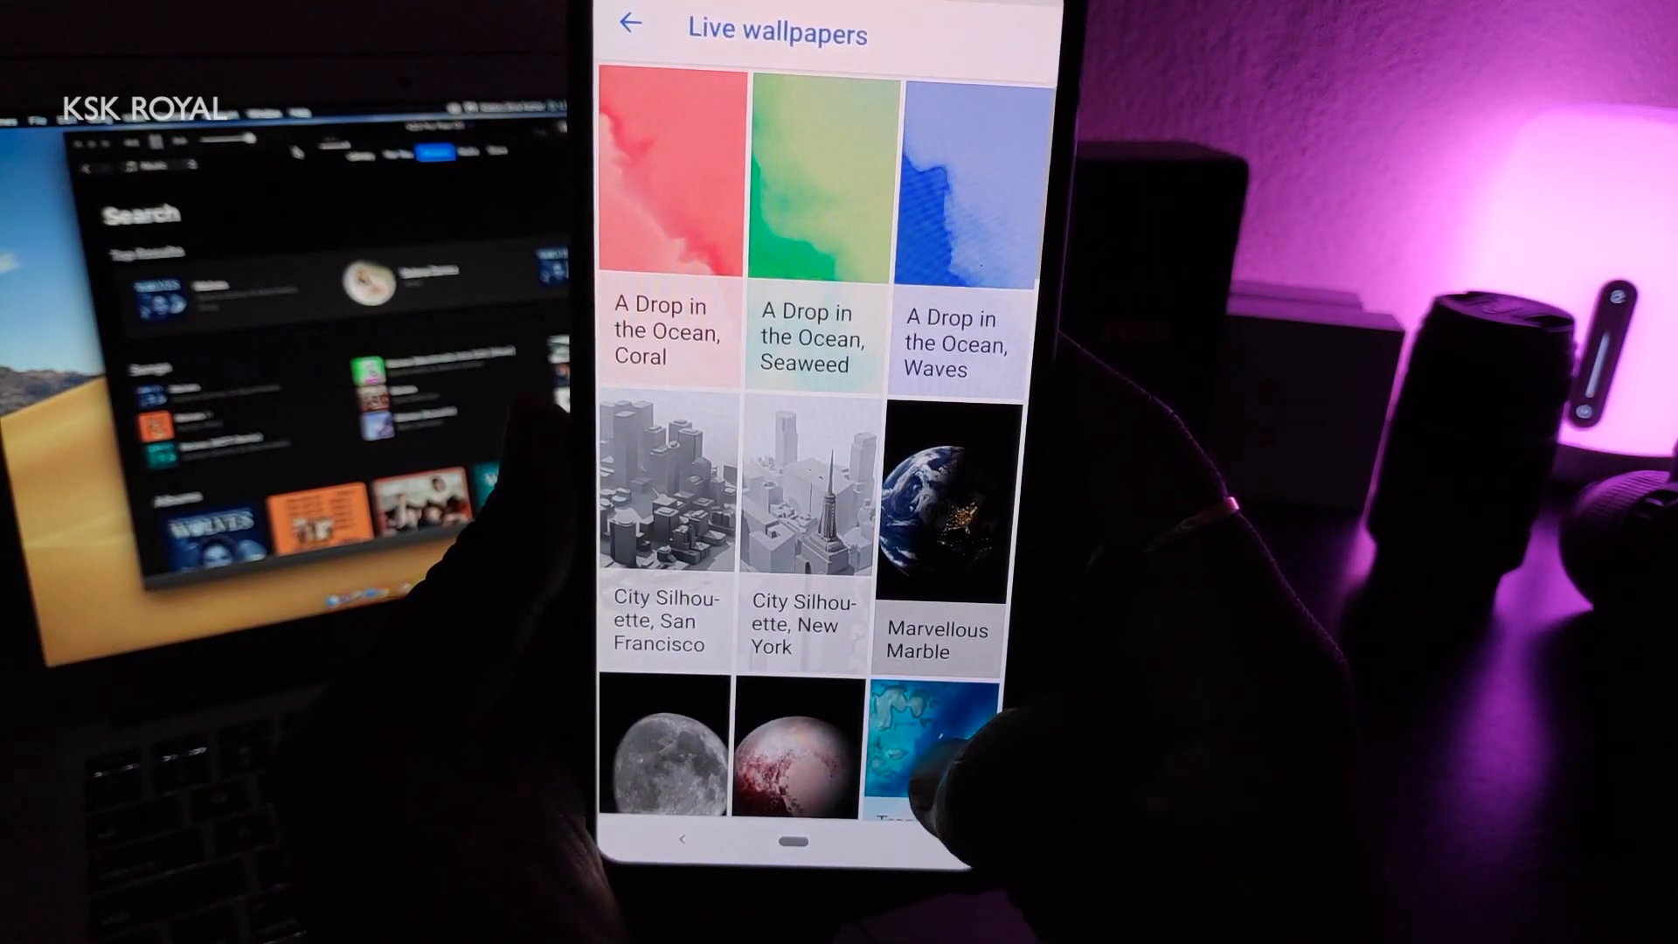
pyautogui.scroll(-3)
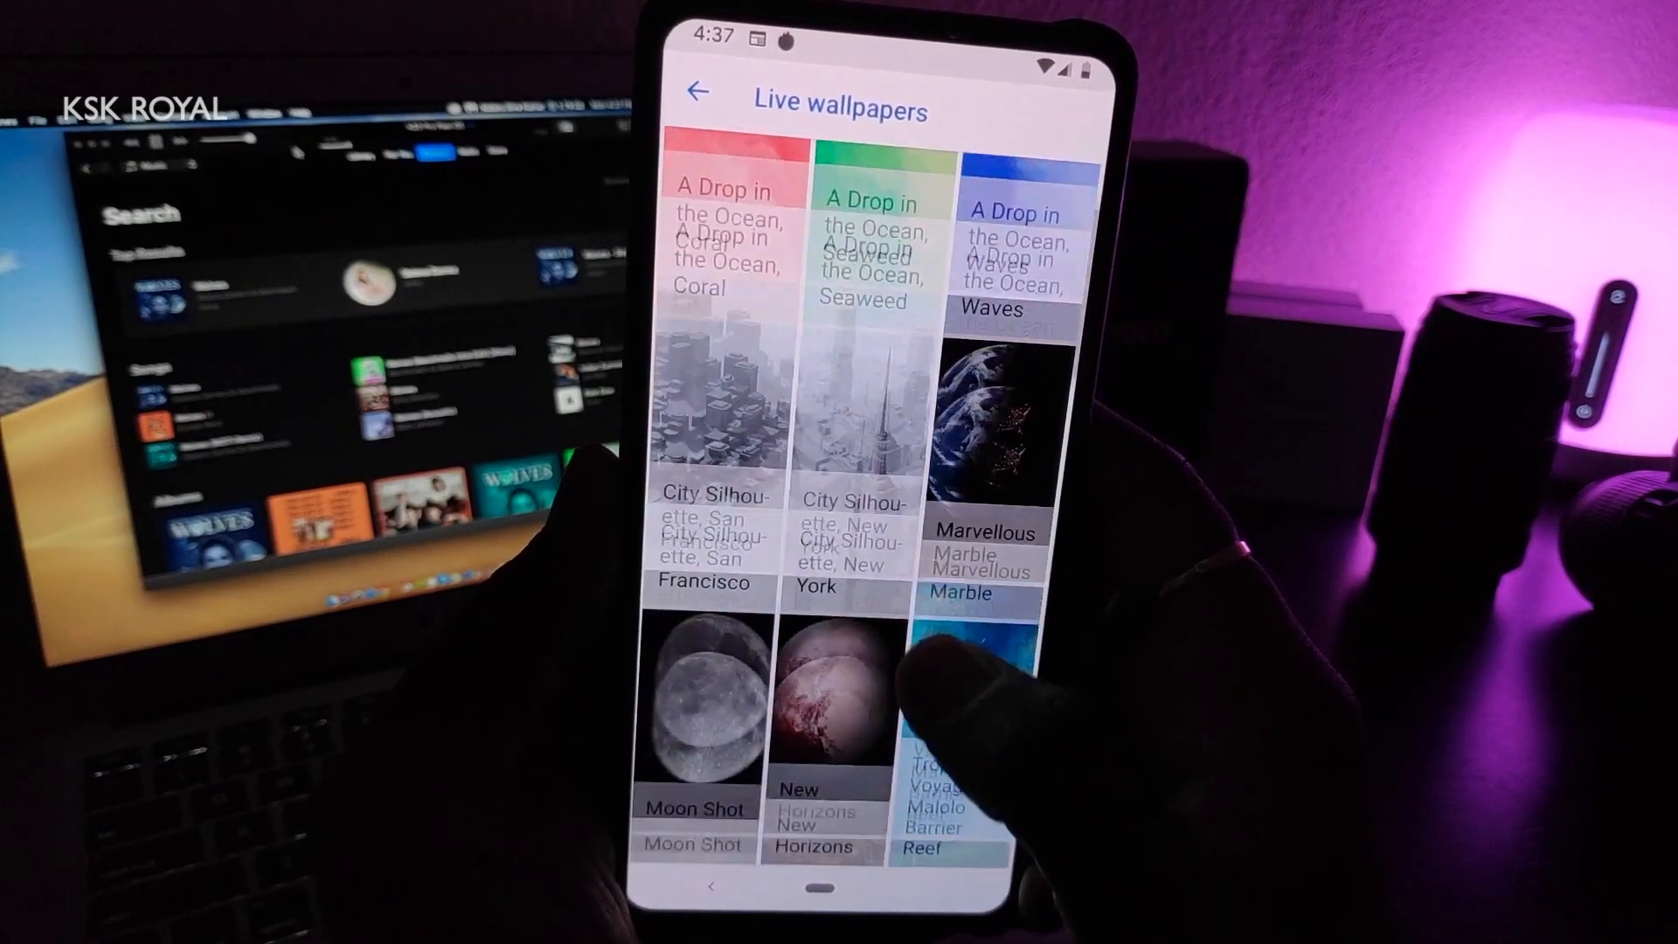
pyautogui.scroll(-3)
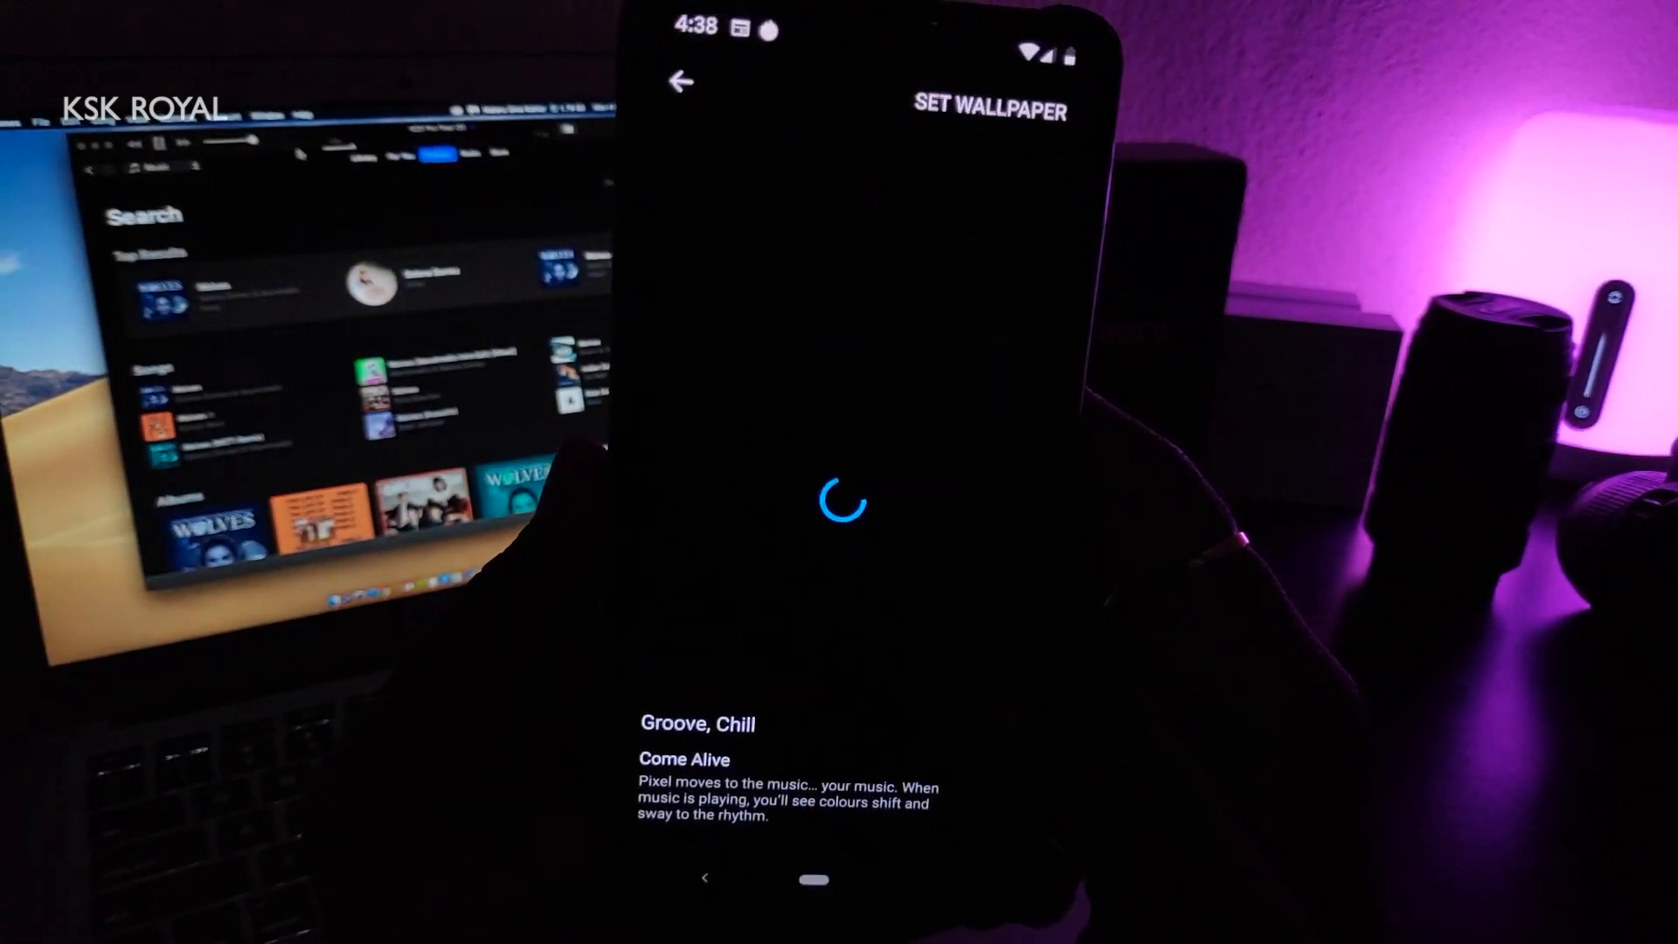
pyautogui.click(990, 111)
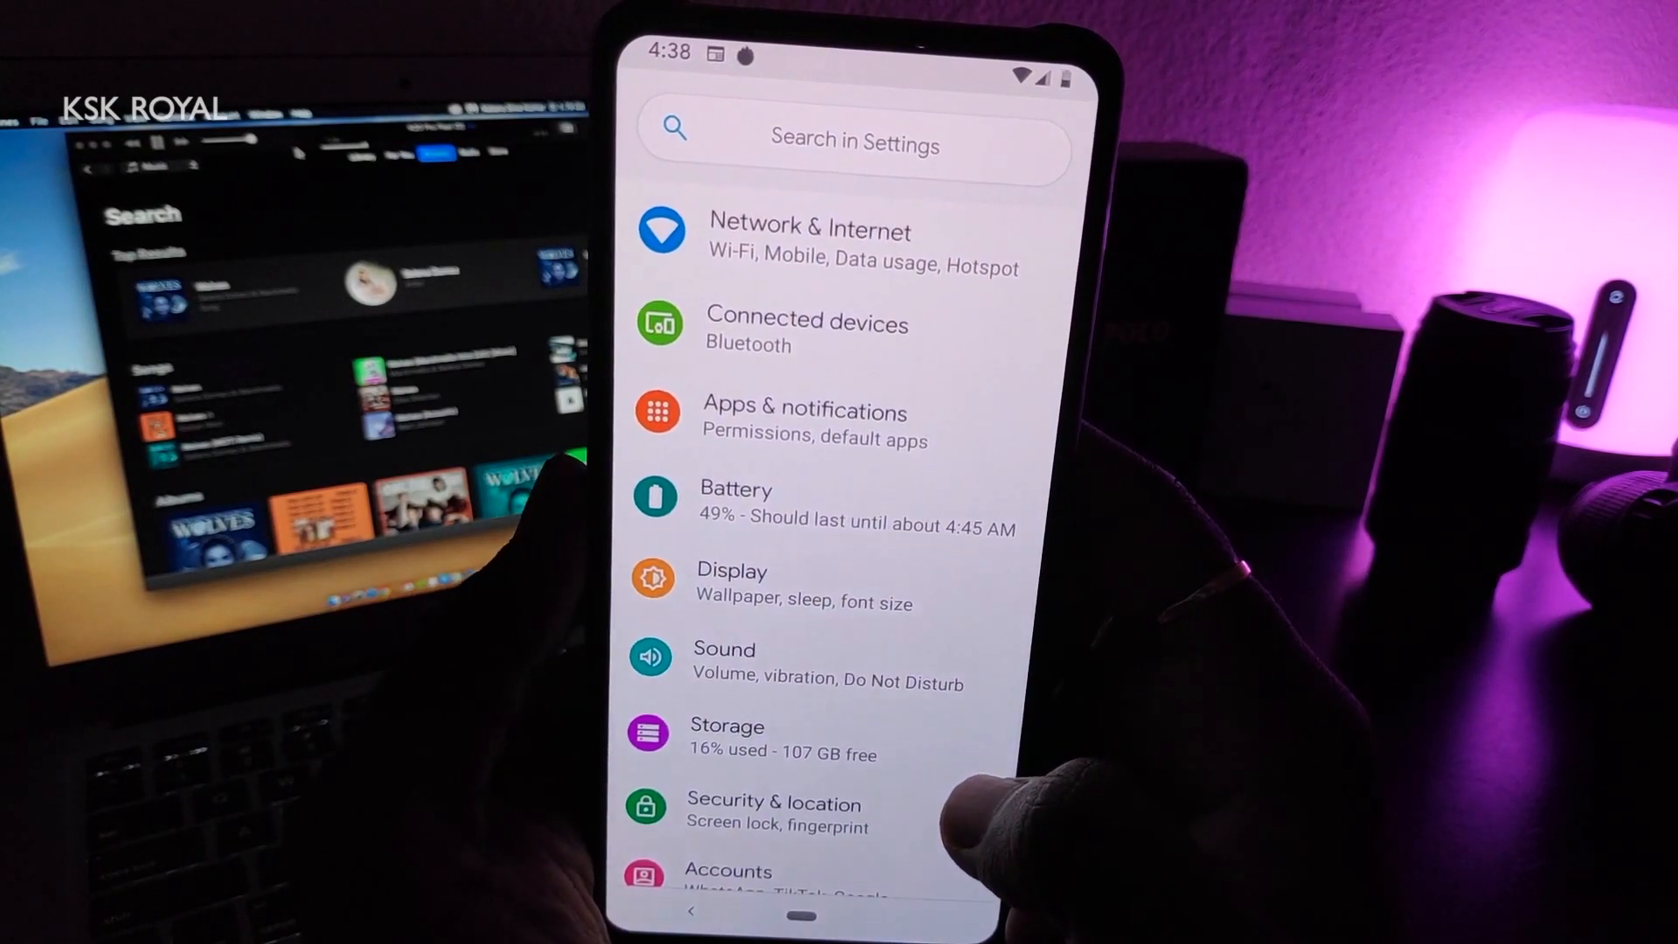
# Step: Browse the Display settings showing the dark theme, black style and cyan colour theme
pyautogui.scroll(-3)
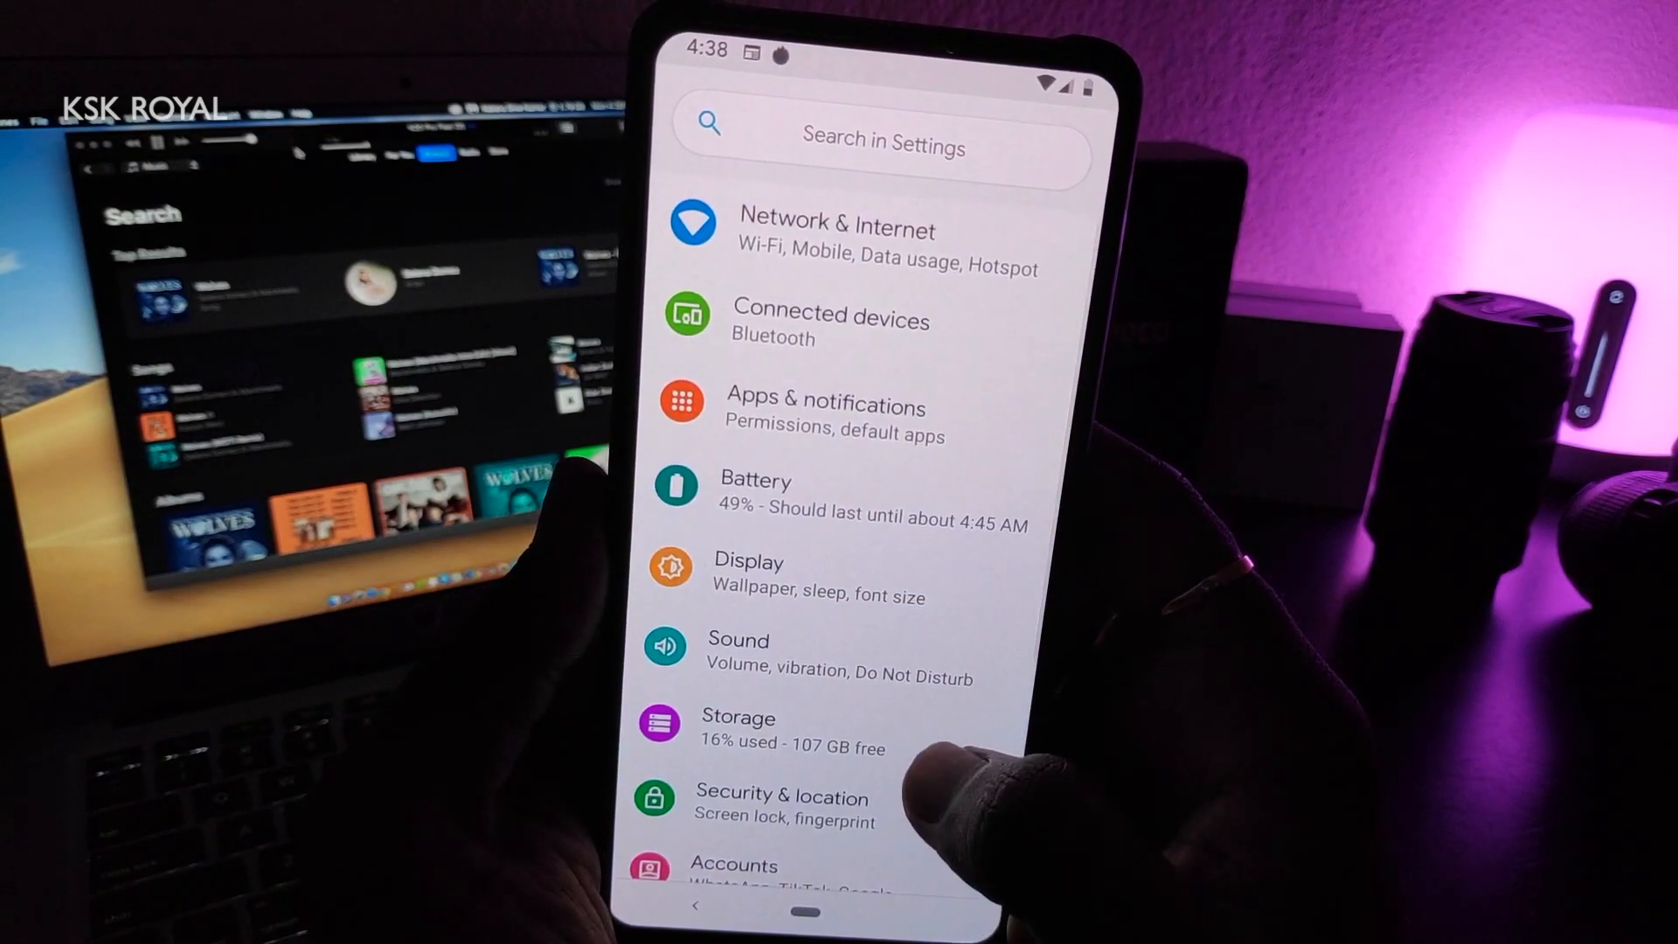
pyautogui.click(749, 562)
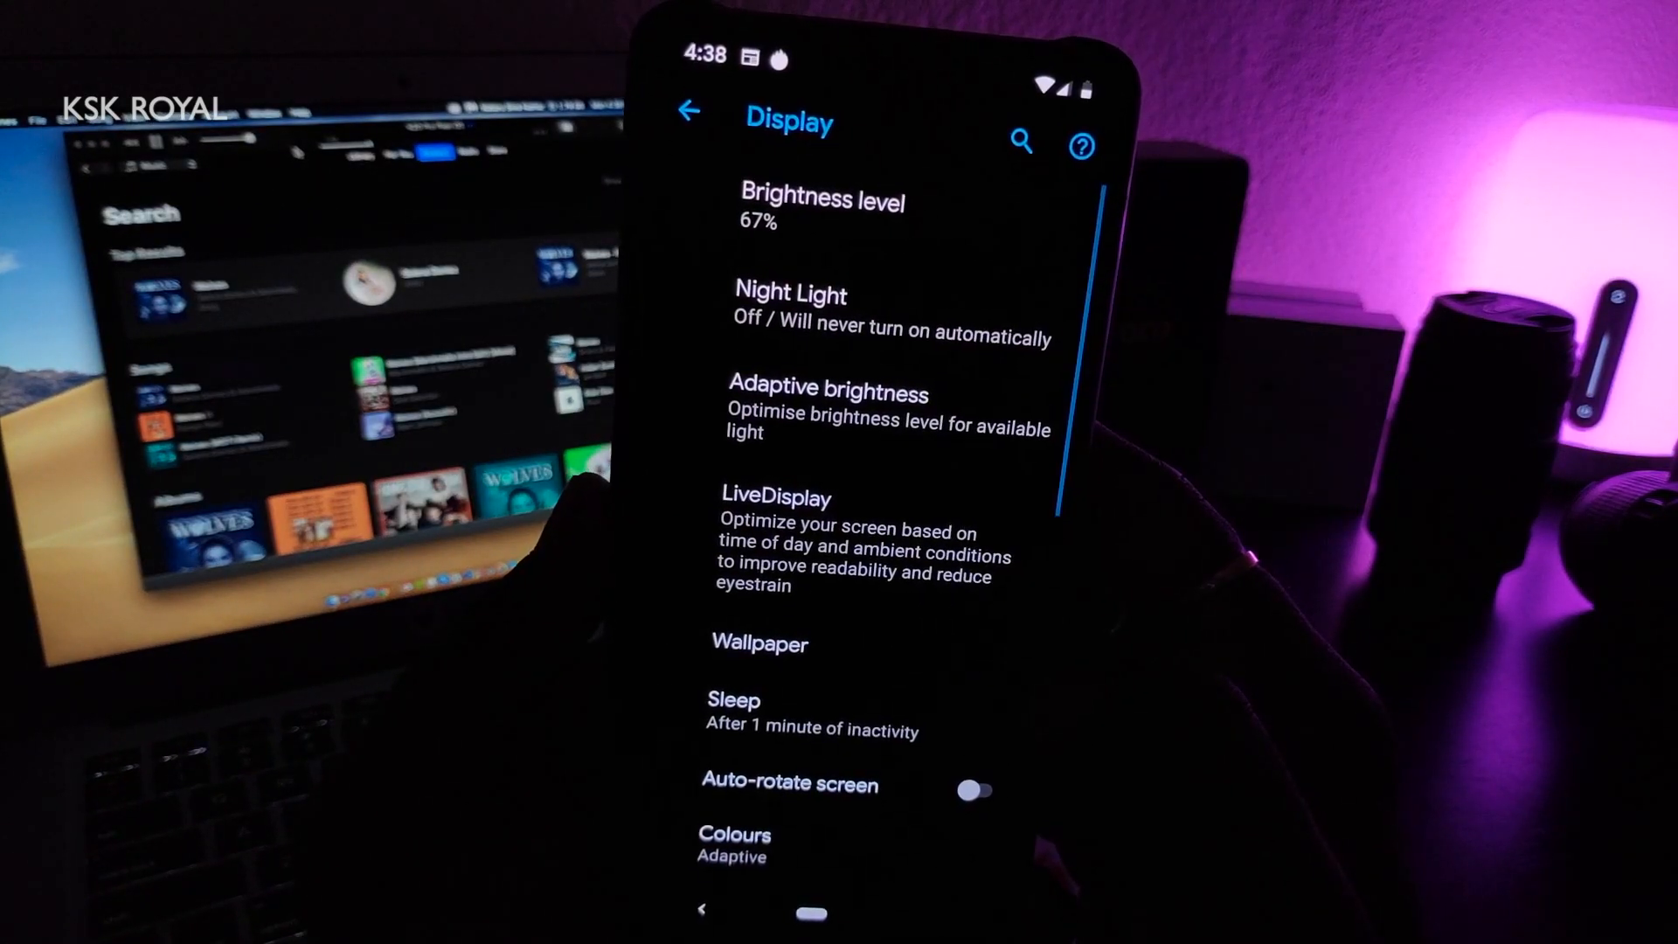
pyautogui.scroll(-3)
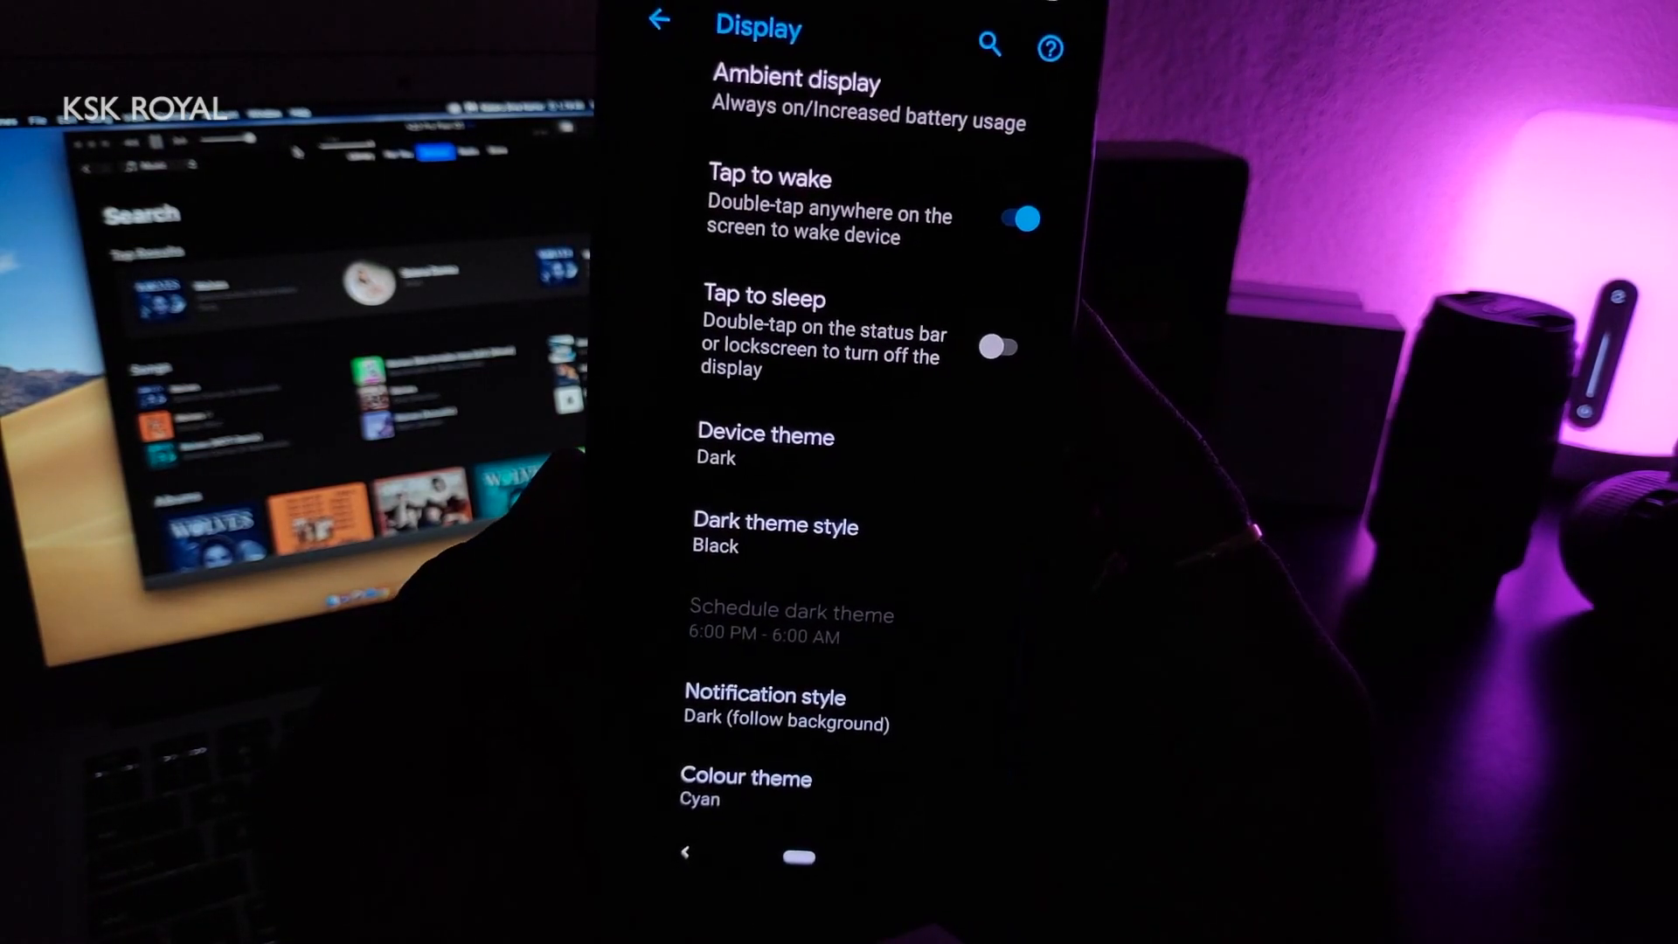
pyautogui.click(744, 786)
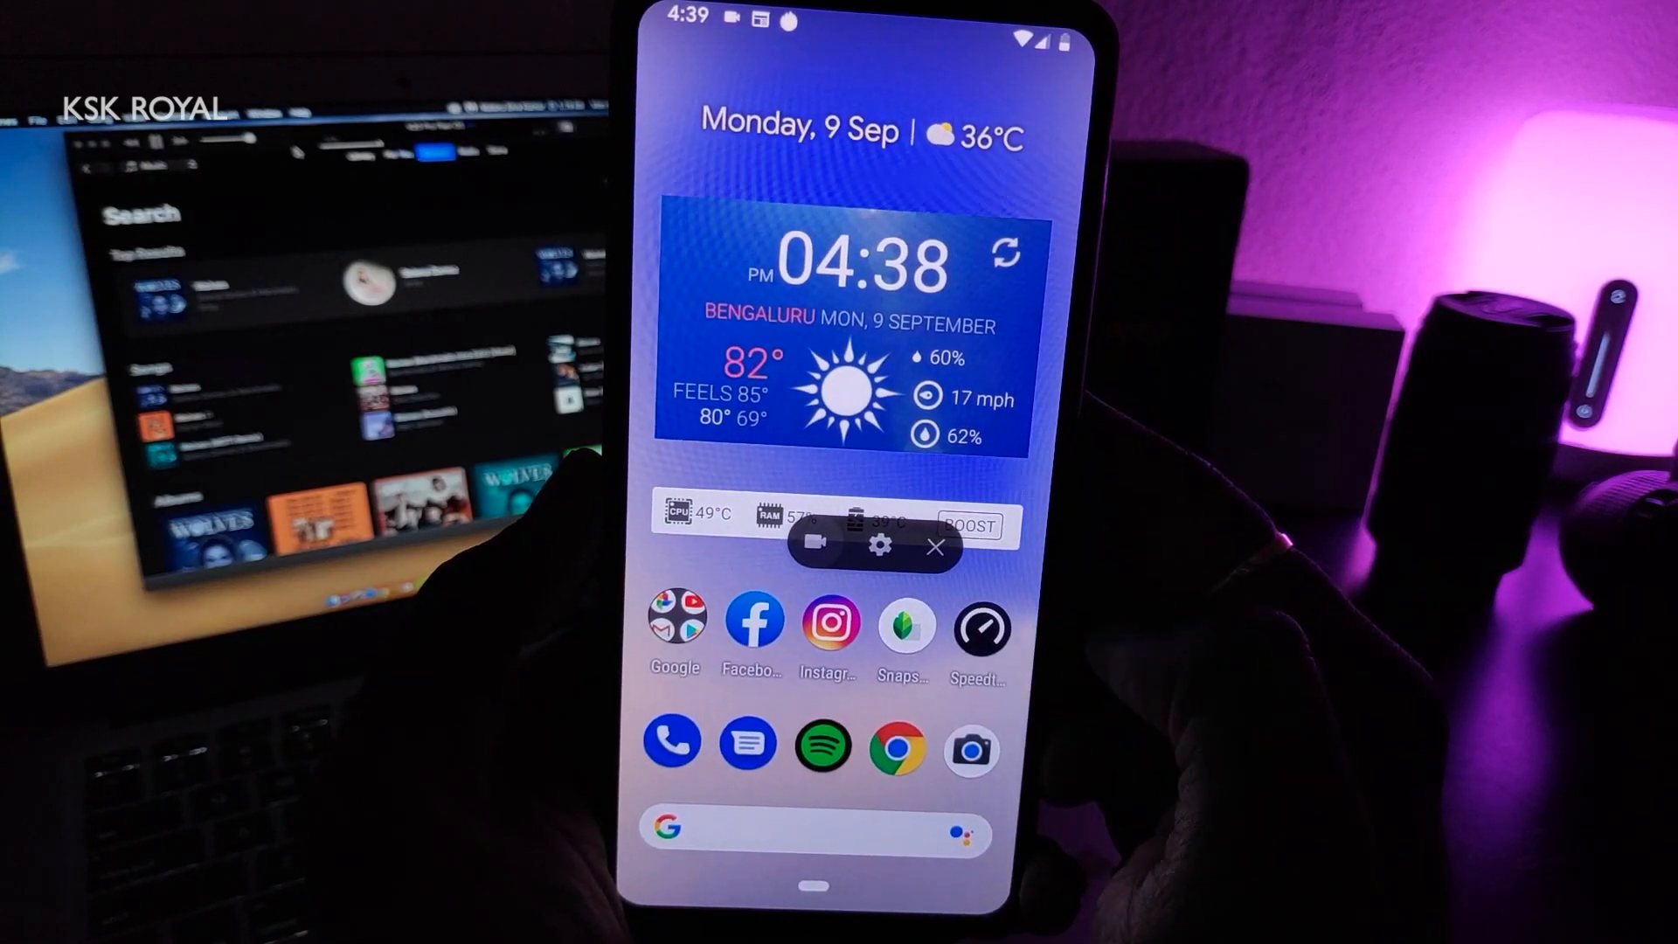
# Step: Try the recorder's microphone audio source, then switch back to system audio
pyautogui.click(879, 546)
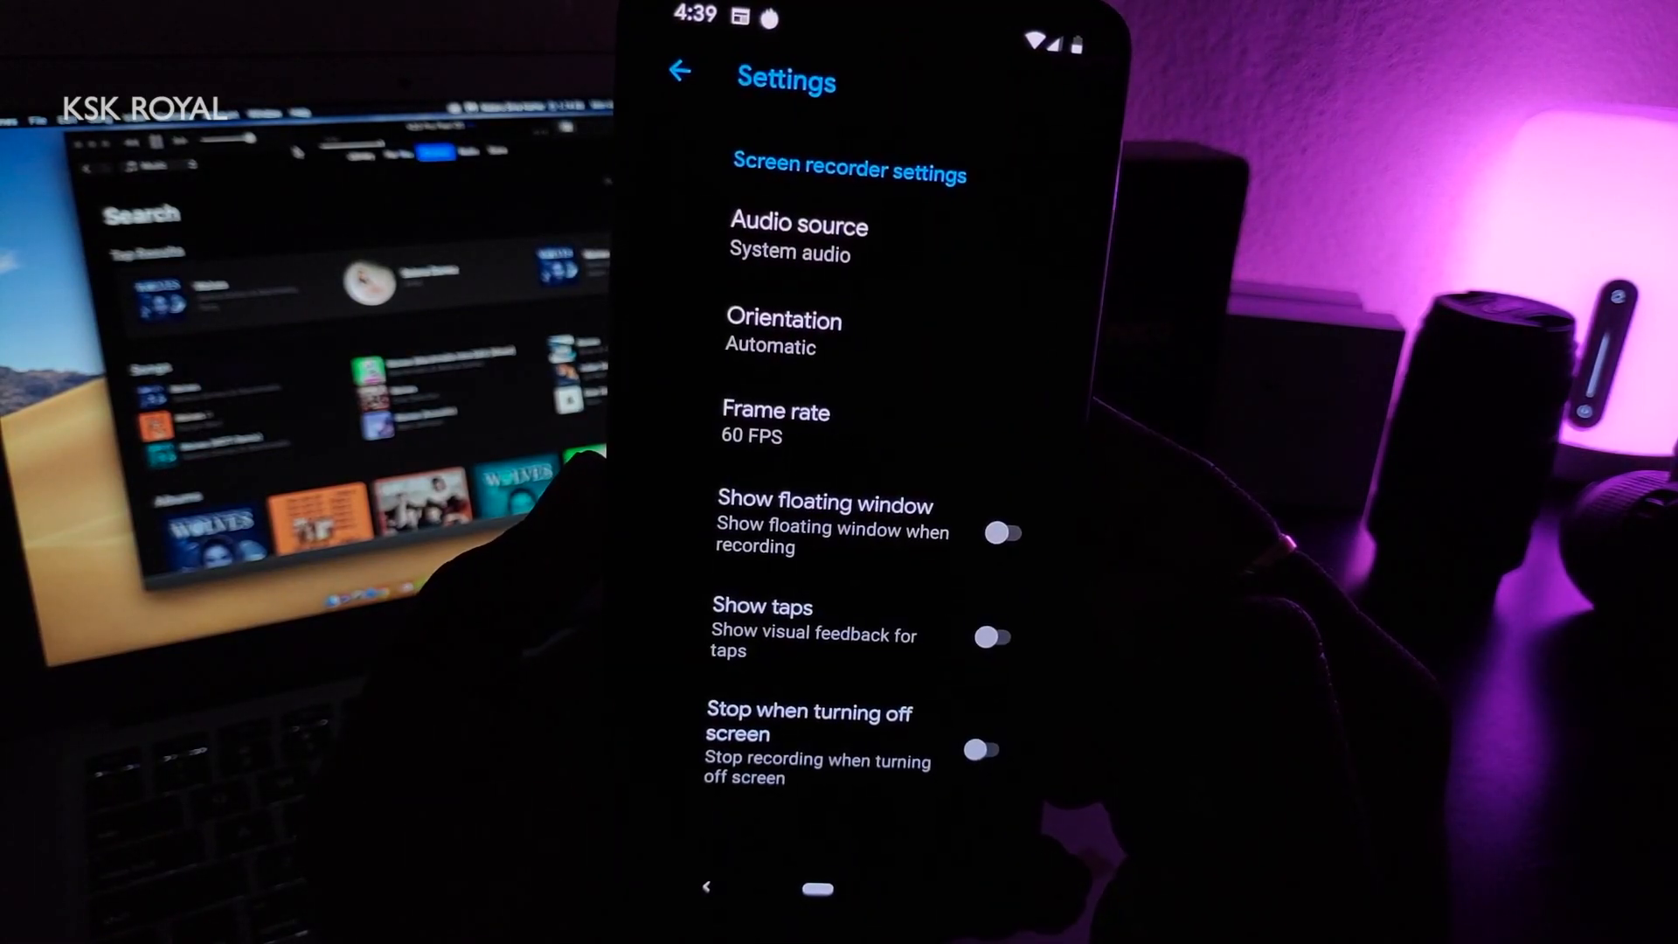
pyautogui.click(798, 238)
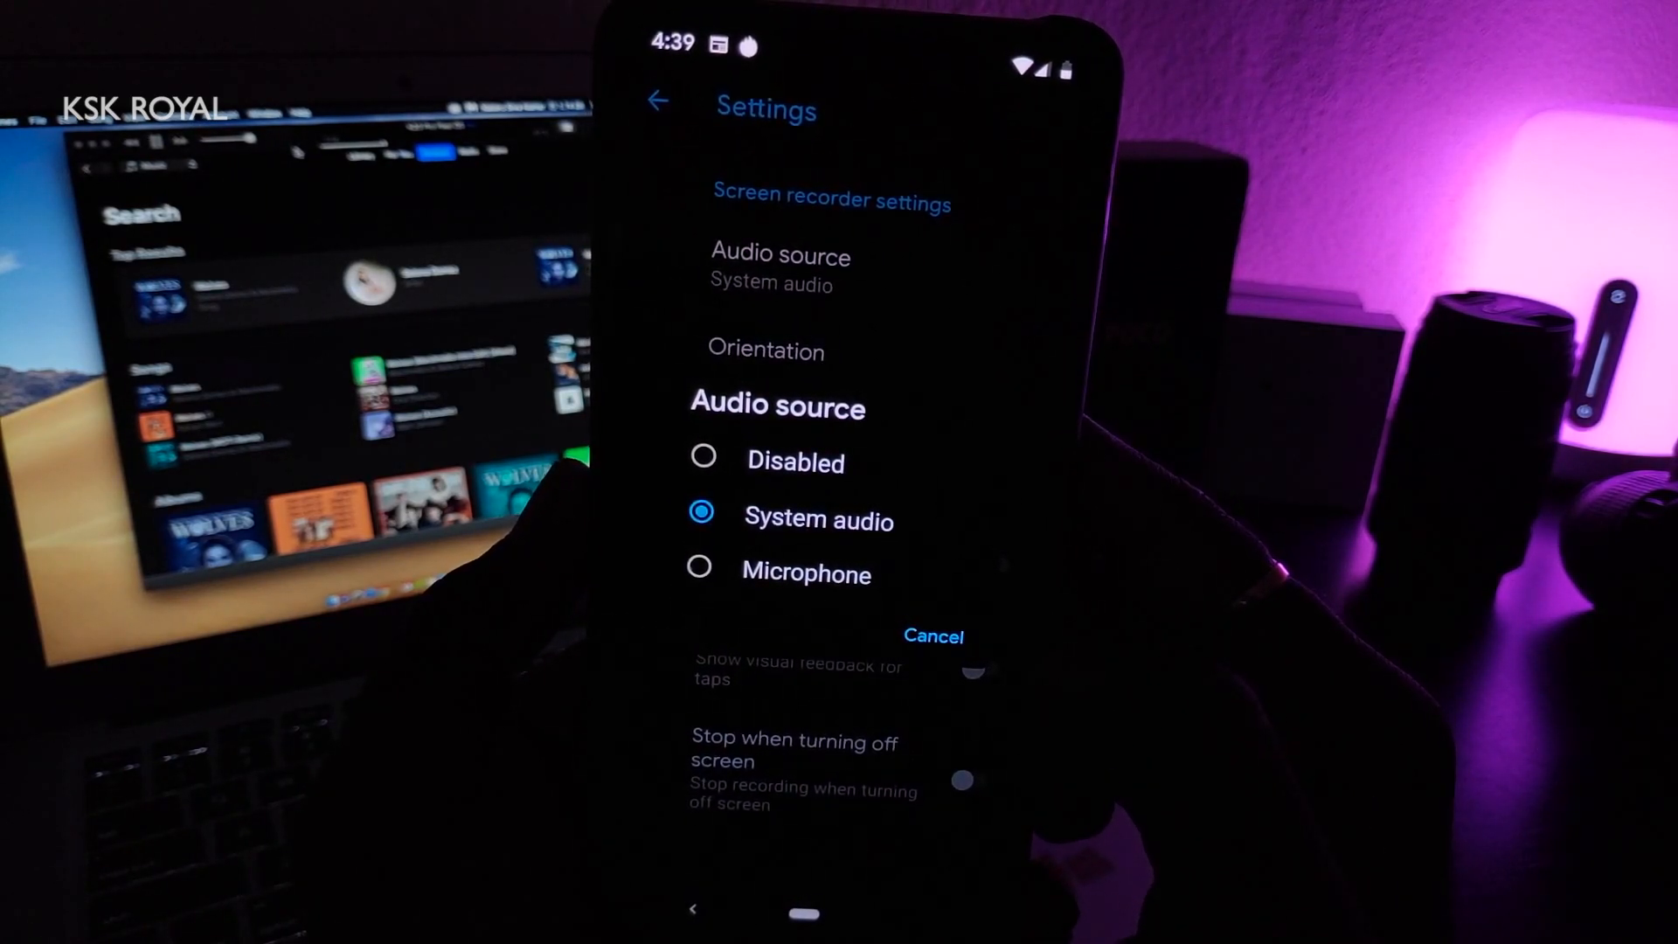
pyautogui.click(806, 572)
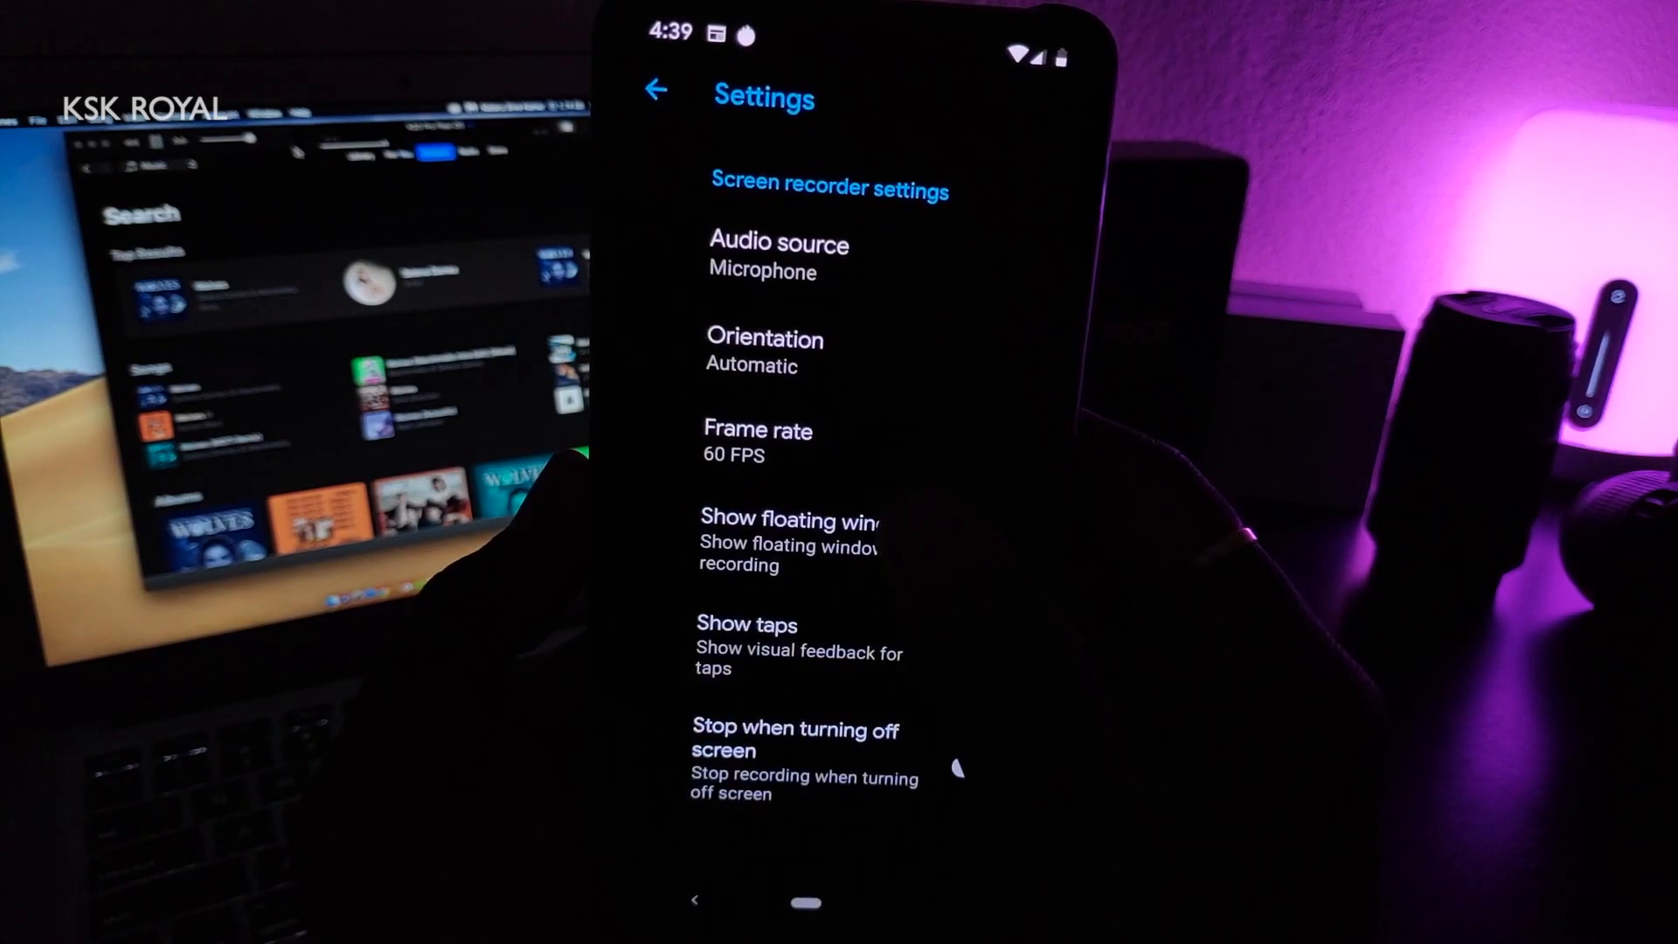
pyautogui.click(778, 257)
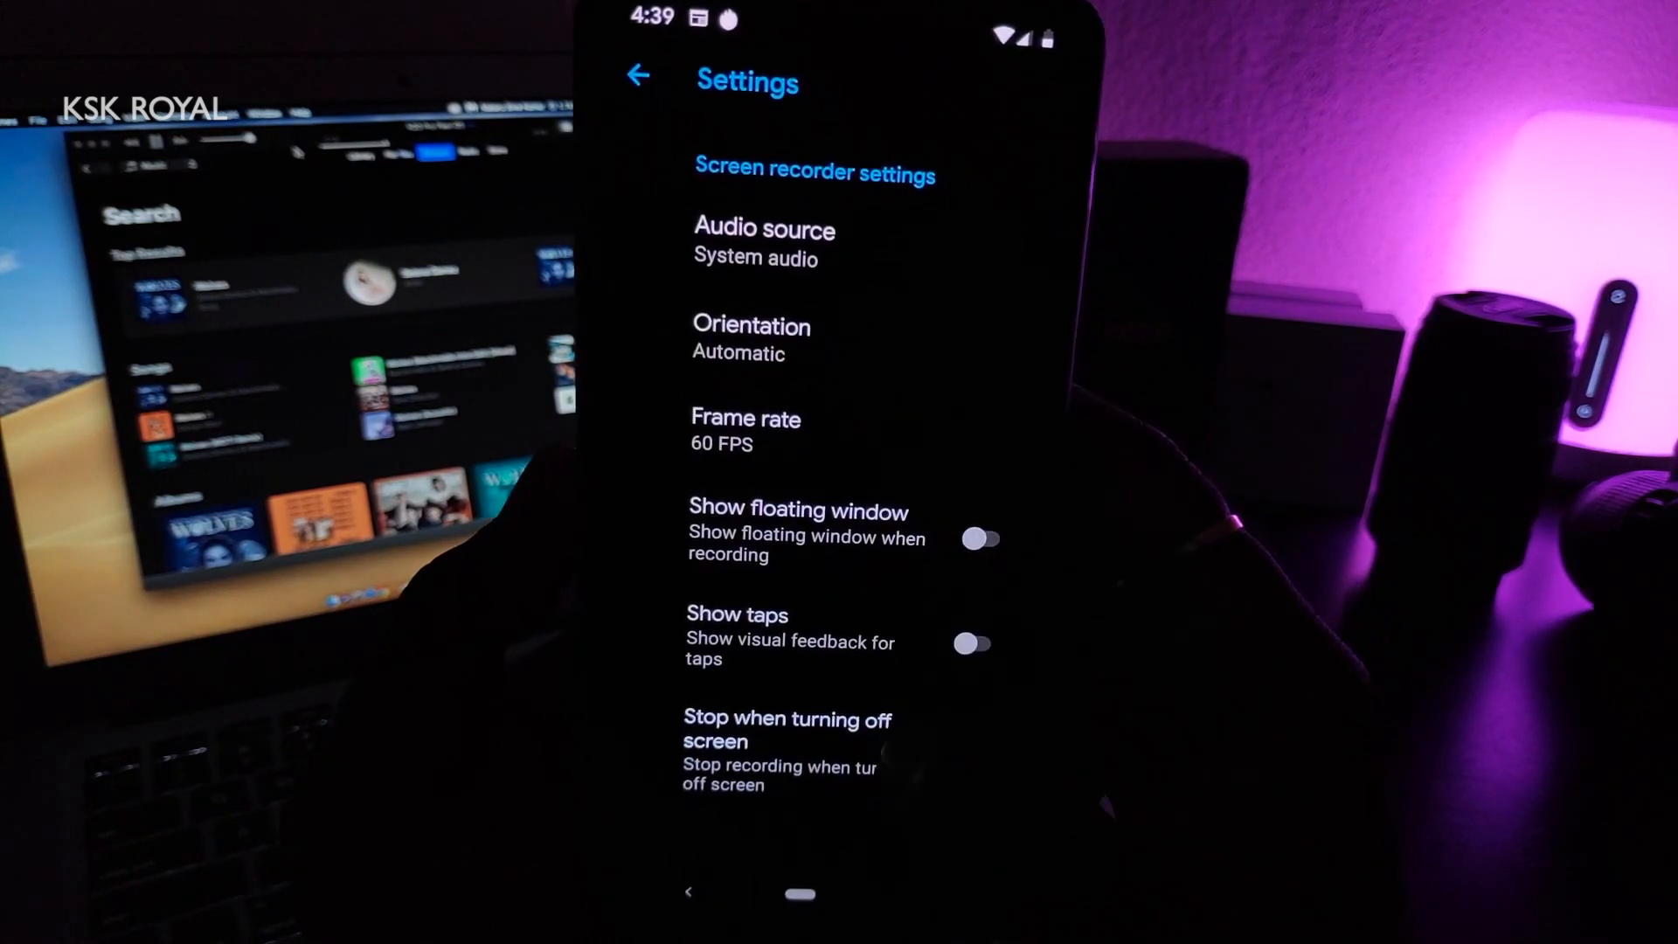
# Step: Keep the recording frame rate at 60 FPS and leave the recorder settings
pyautogui.click(746, 428)
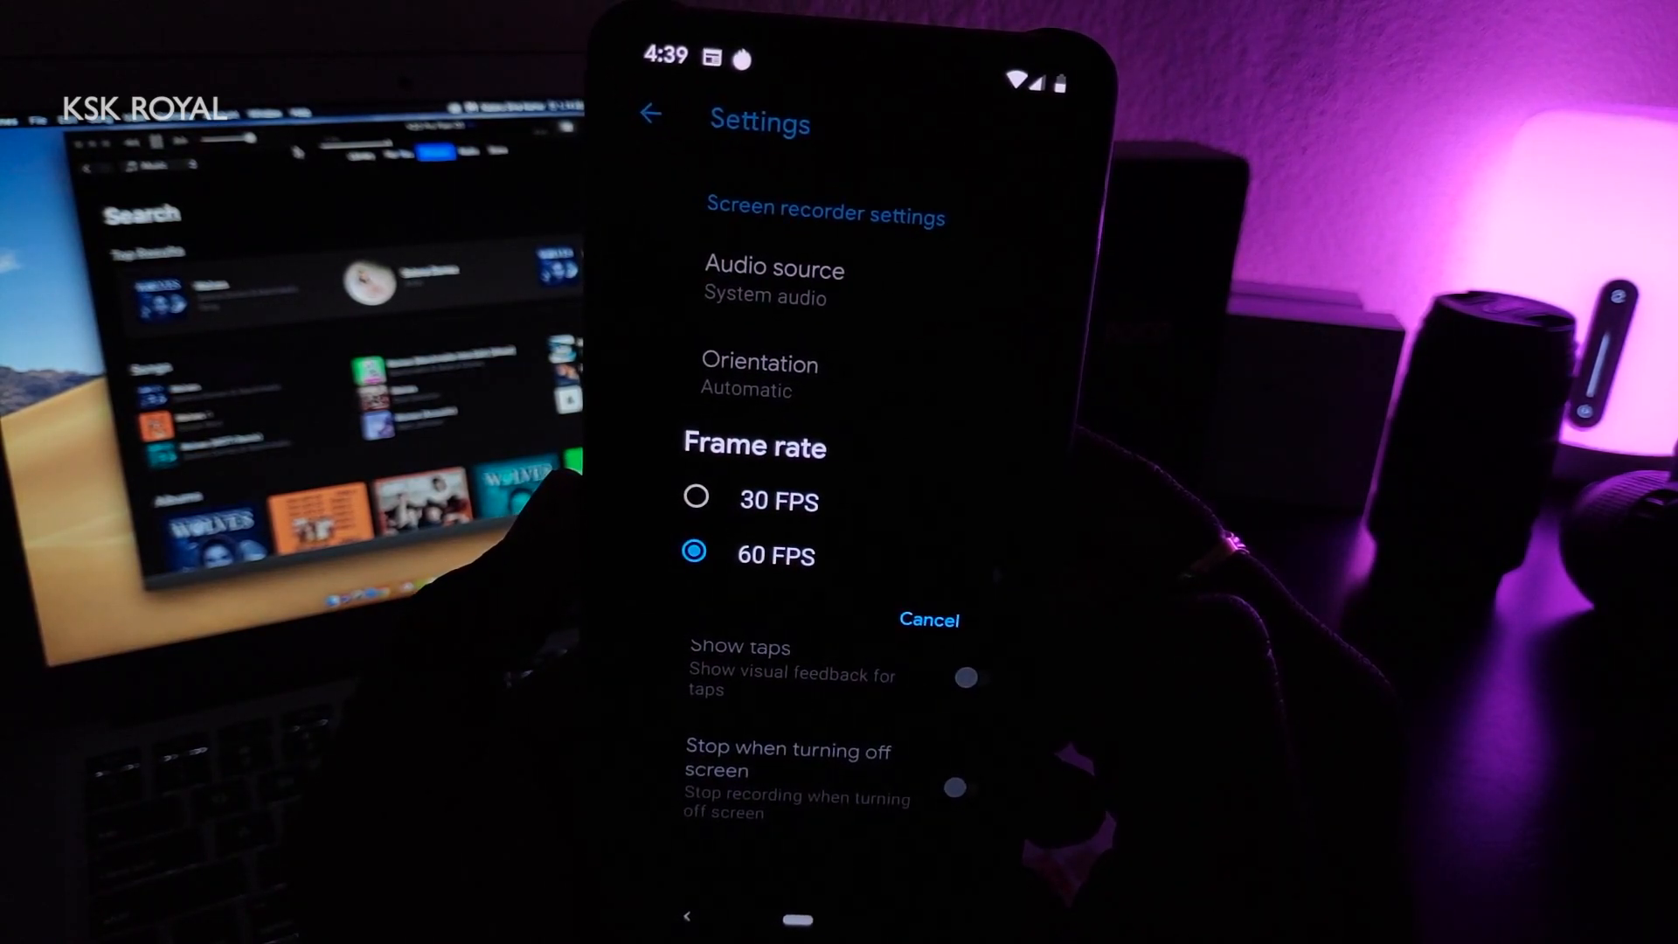
pyautogui.click(776, 554)
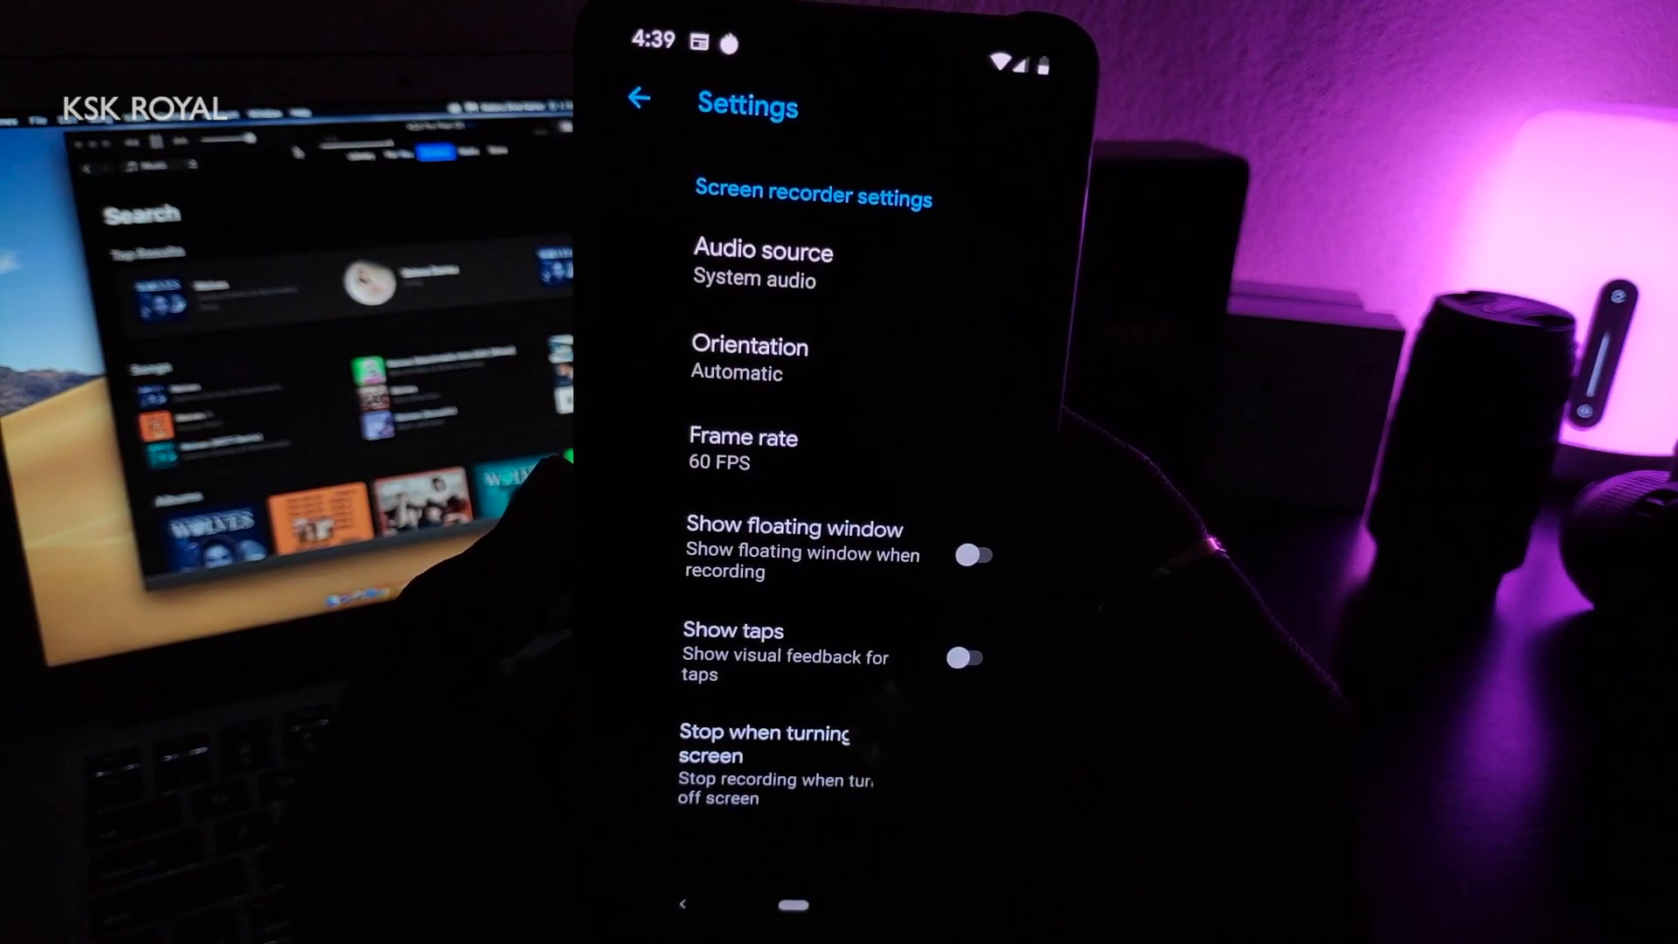
pyautogui.click(639, 97)
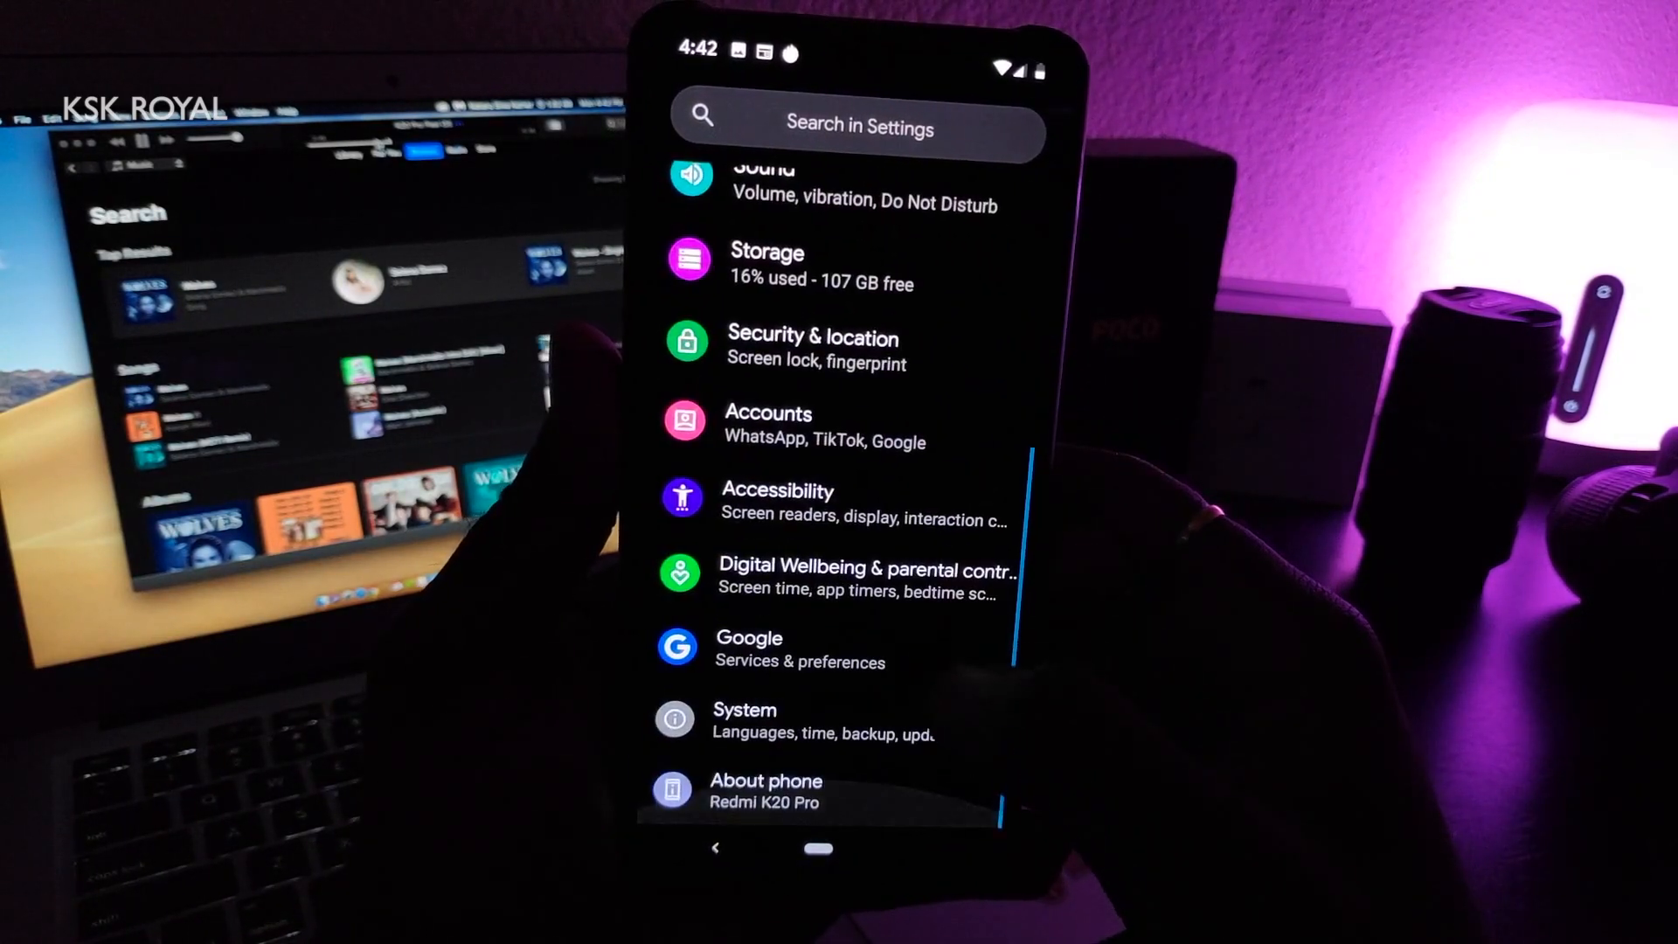
# Step: Leave the About phone area of Settings and launch the Camera app
pyautogui.click(845, 580)
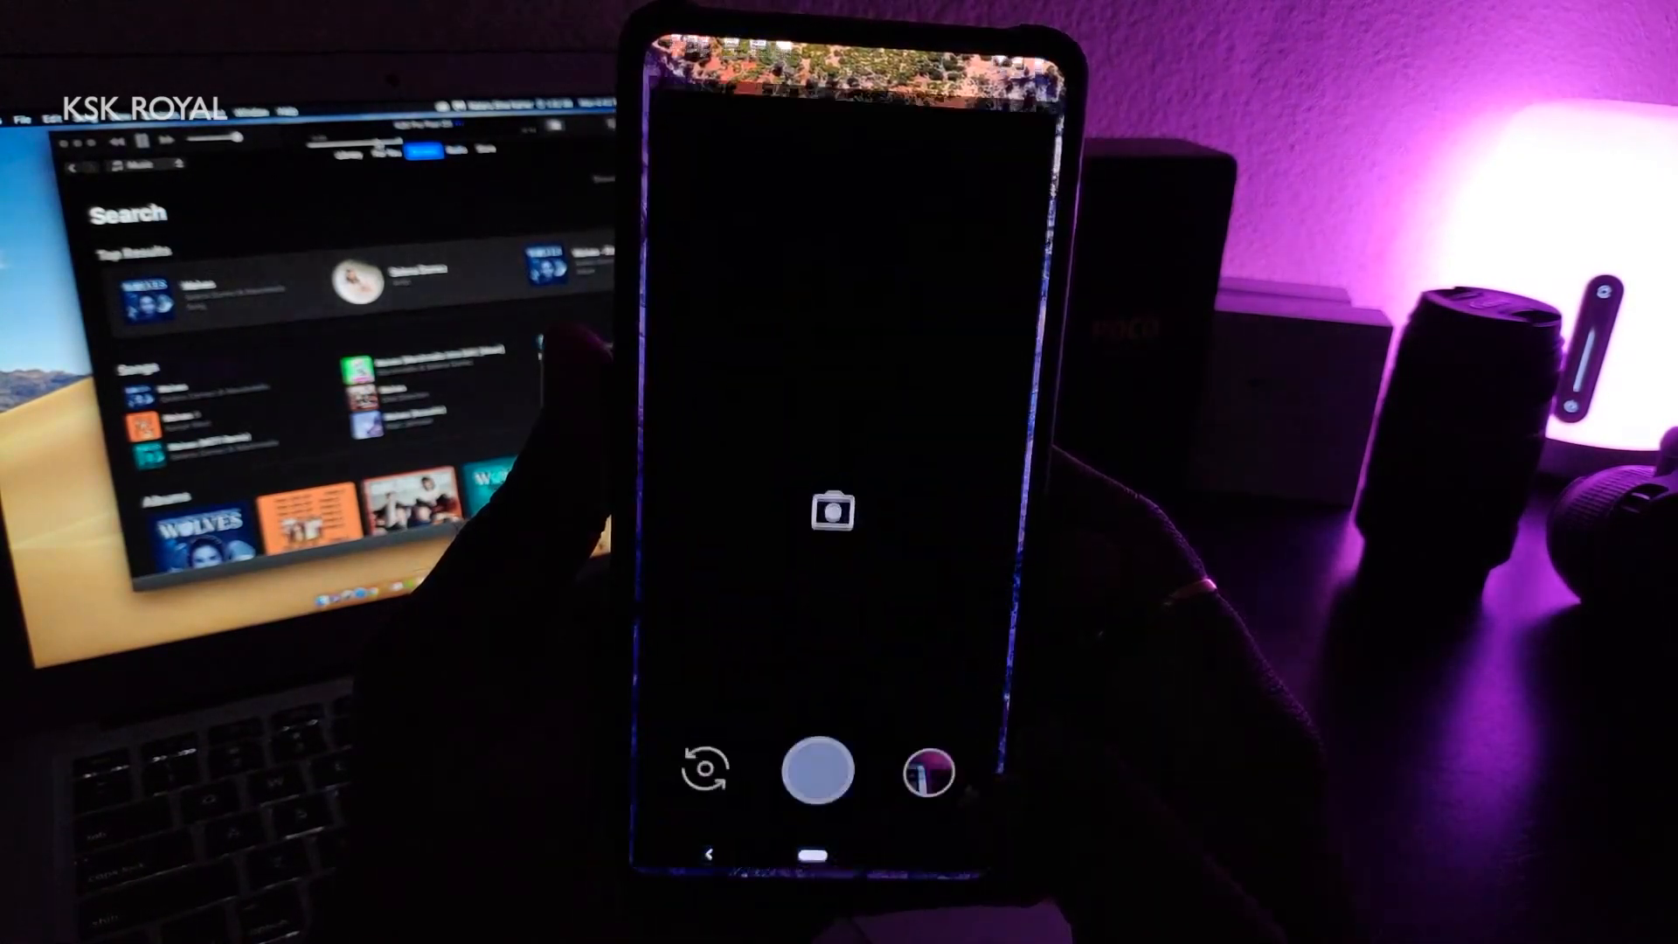
# Step: View Google Camera's photo and video resolution settings, then switch to Spotify
pyautogui.click(915, 659)
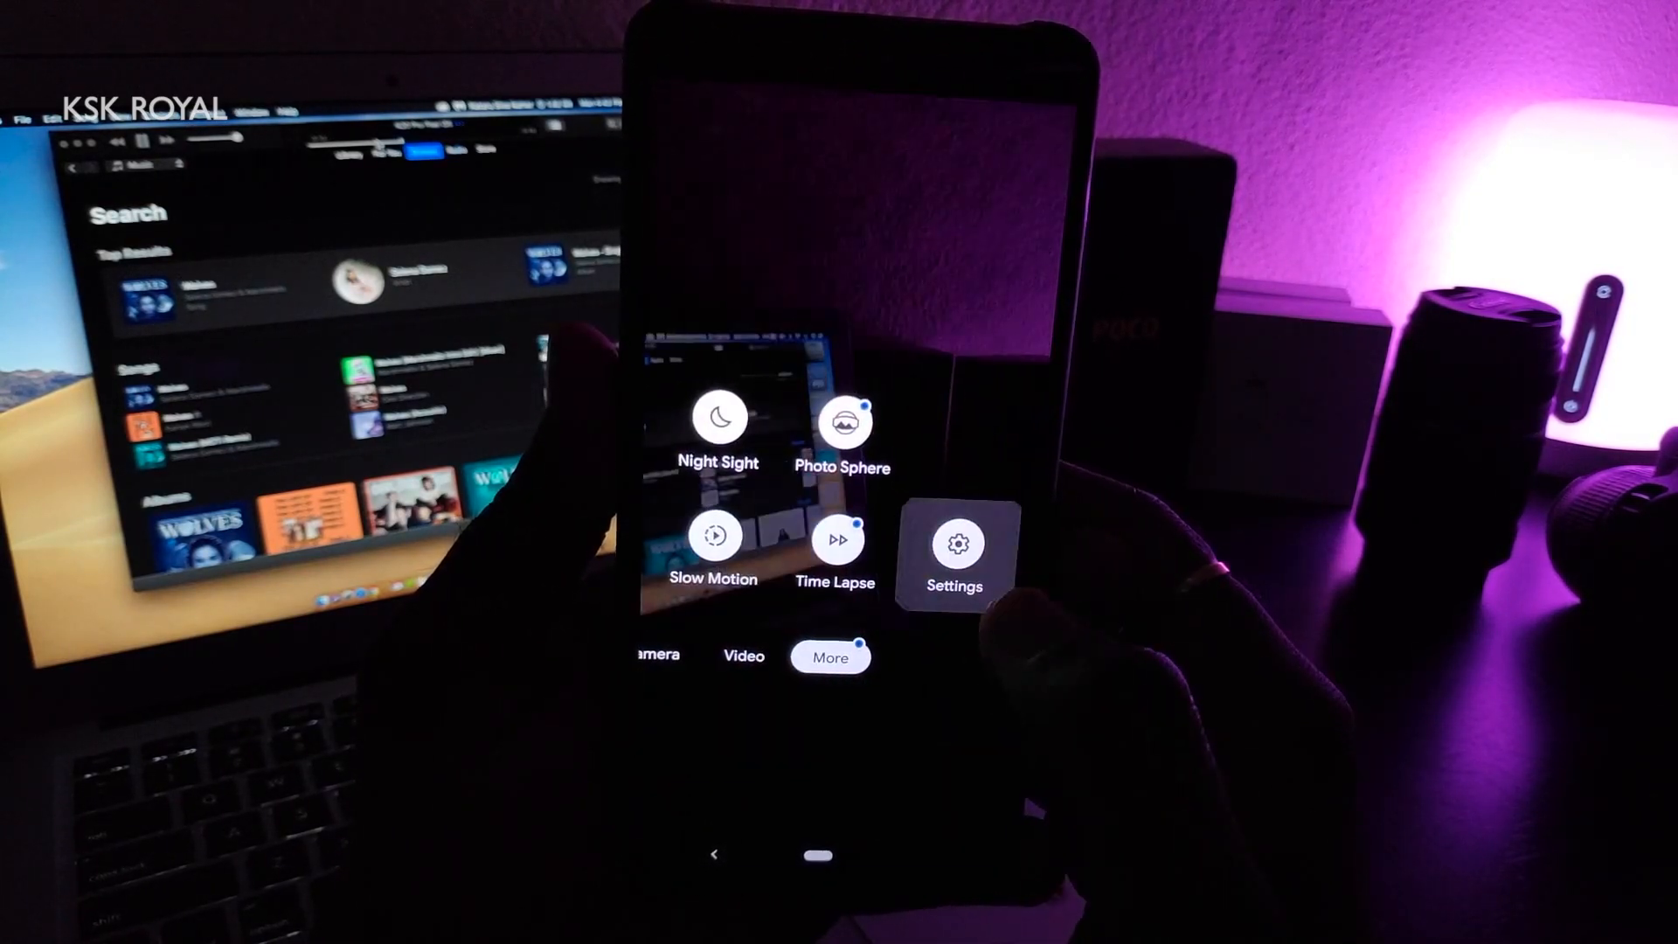
pyautogui.click(953, 546)
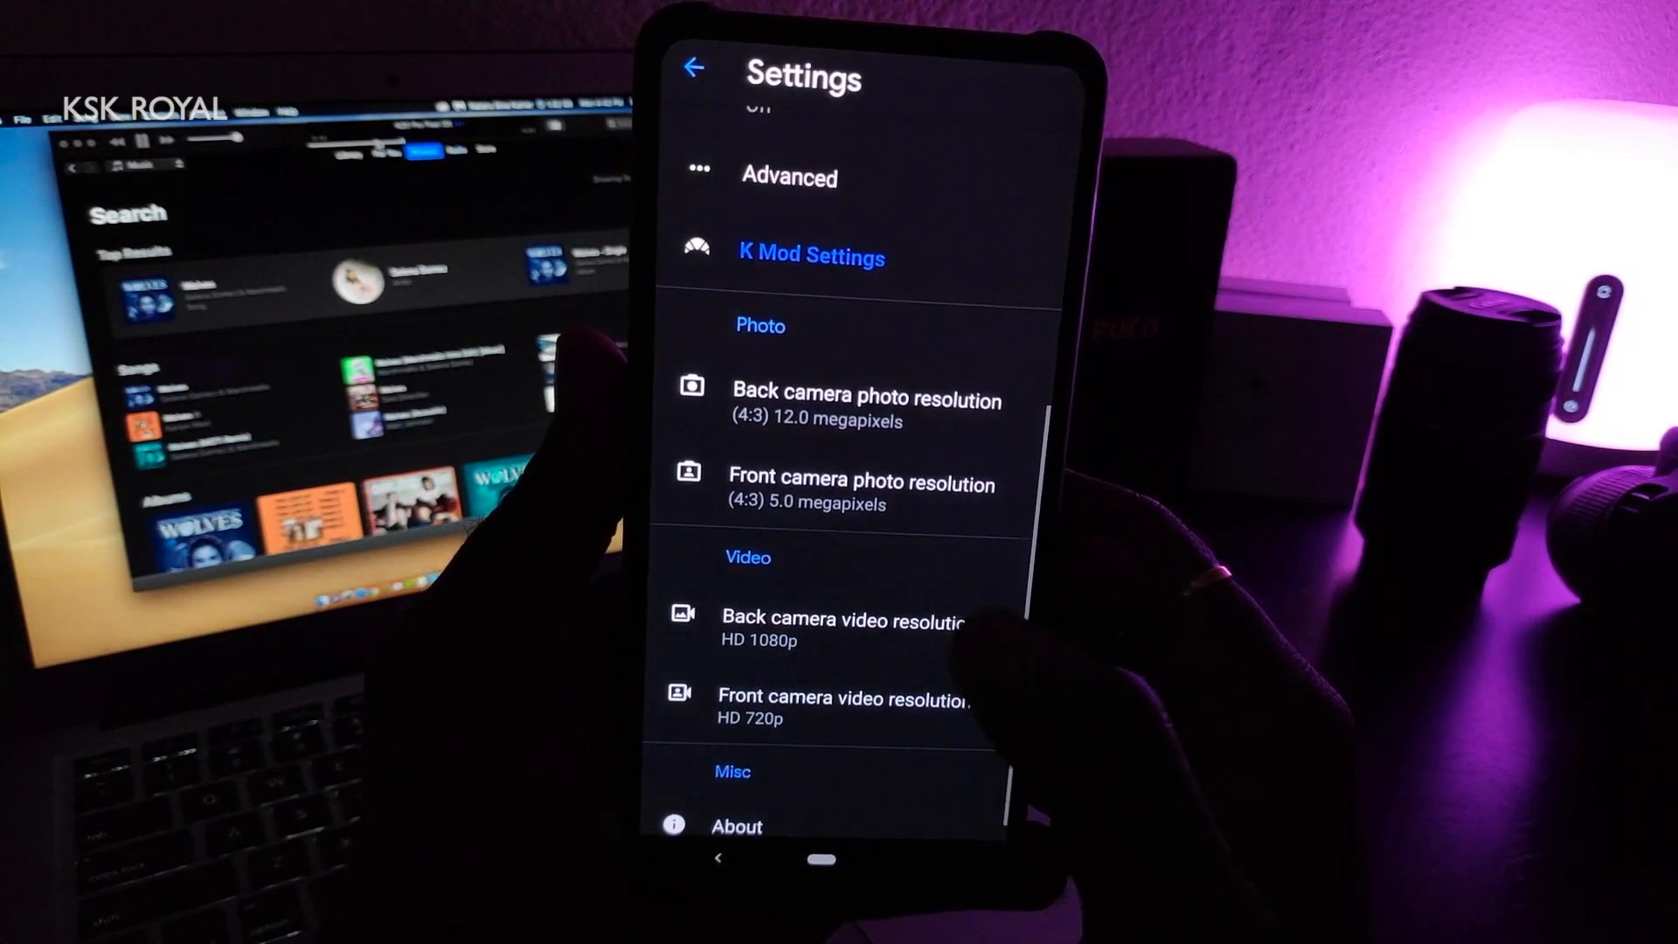
pyautogui.click(840, 621)
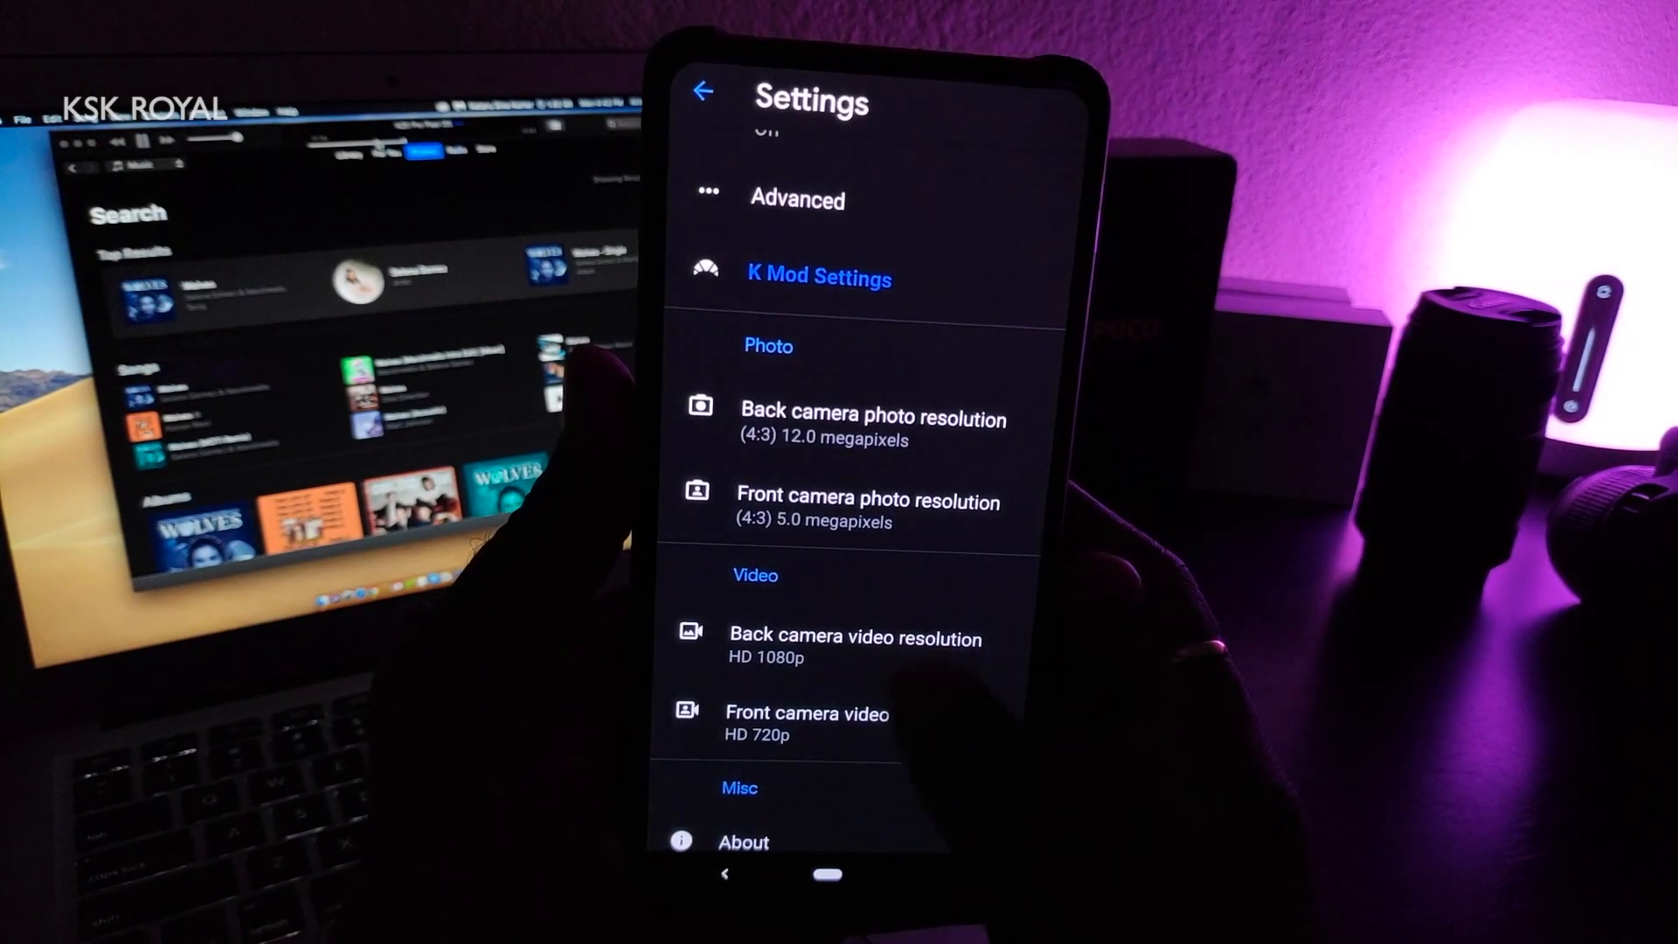
pyautogui.click(797, 199)
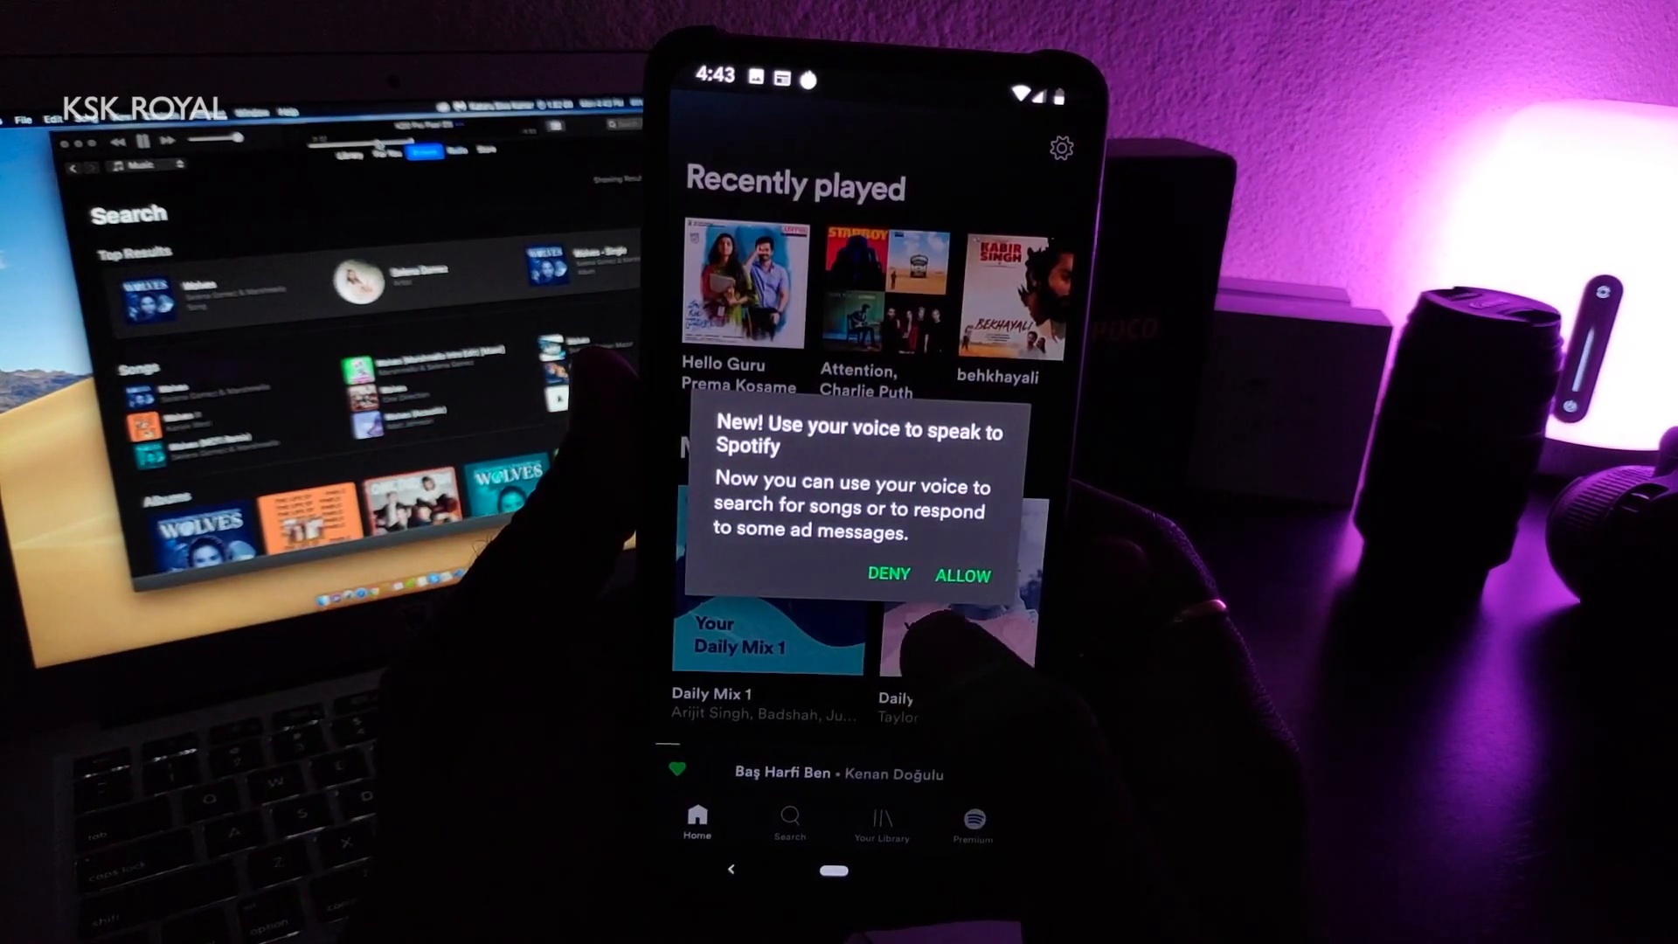
# Step: Dismiss Spotify's voice-control prompt and scroll the Home feed
pyautogui.click(961, 575)
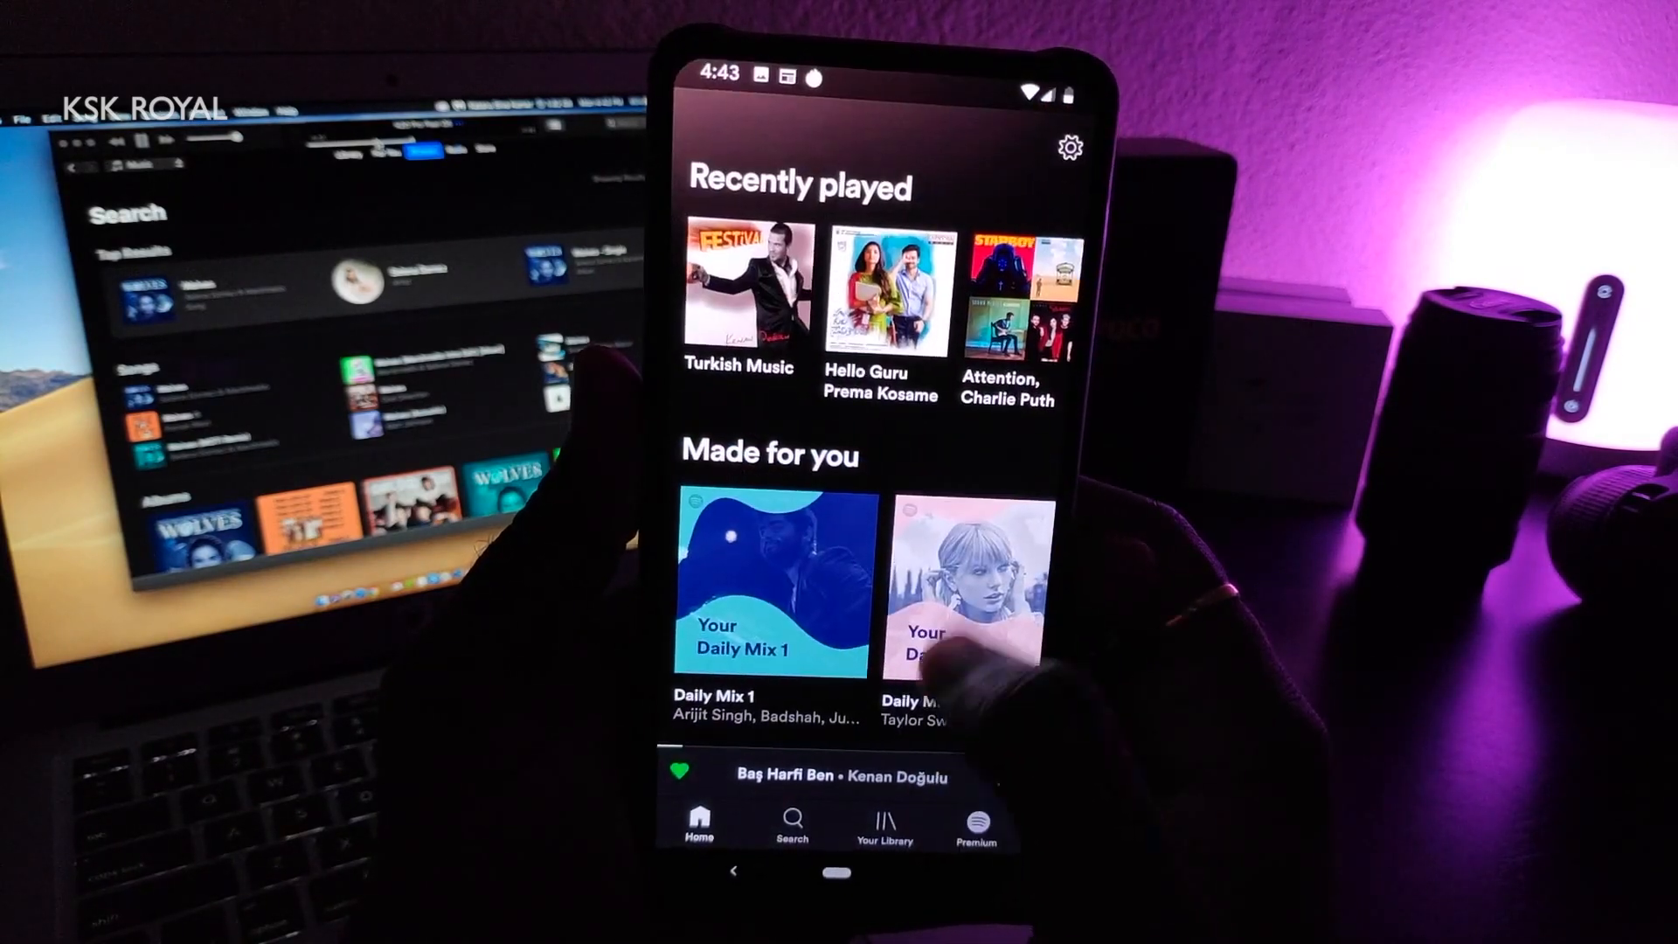
pyautogui.scroll(-3)
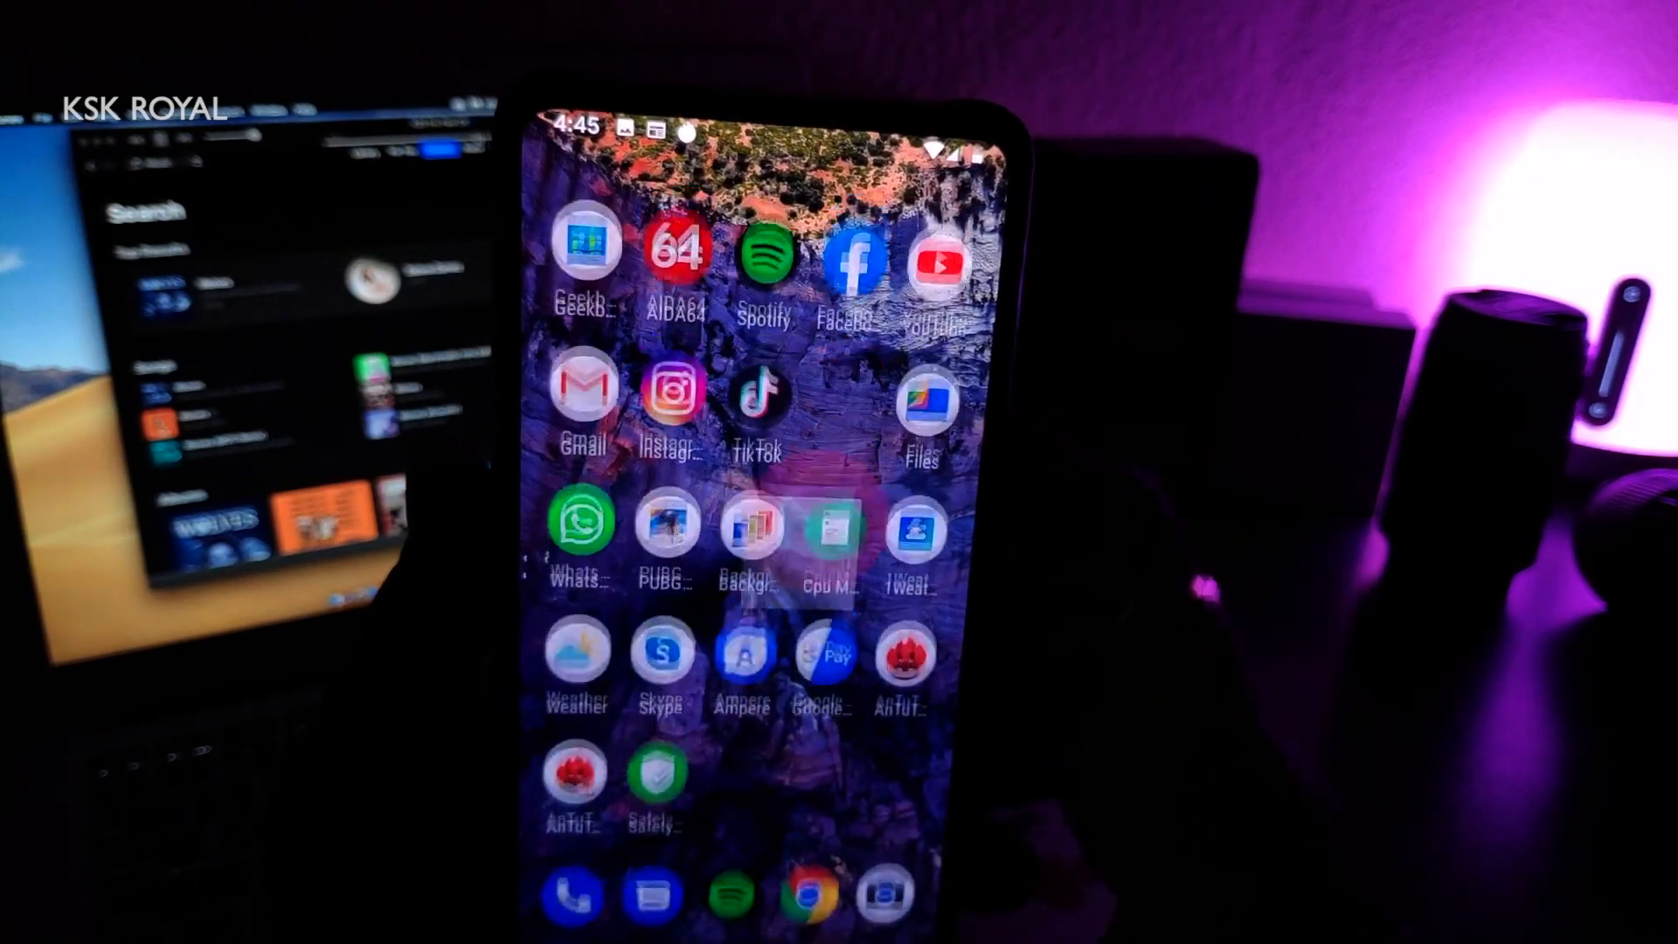
# Step: Open AnTuTu Benchmark from the app drawer to see the 354357 total score
pyautogui.click(921, 402)
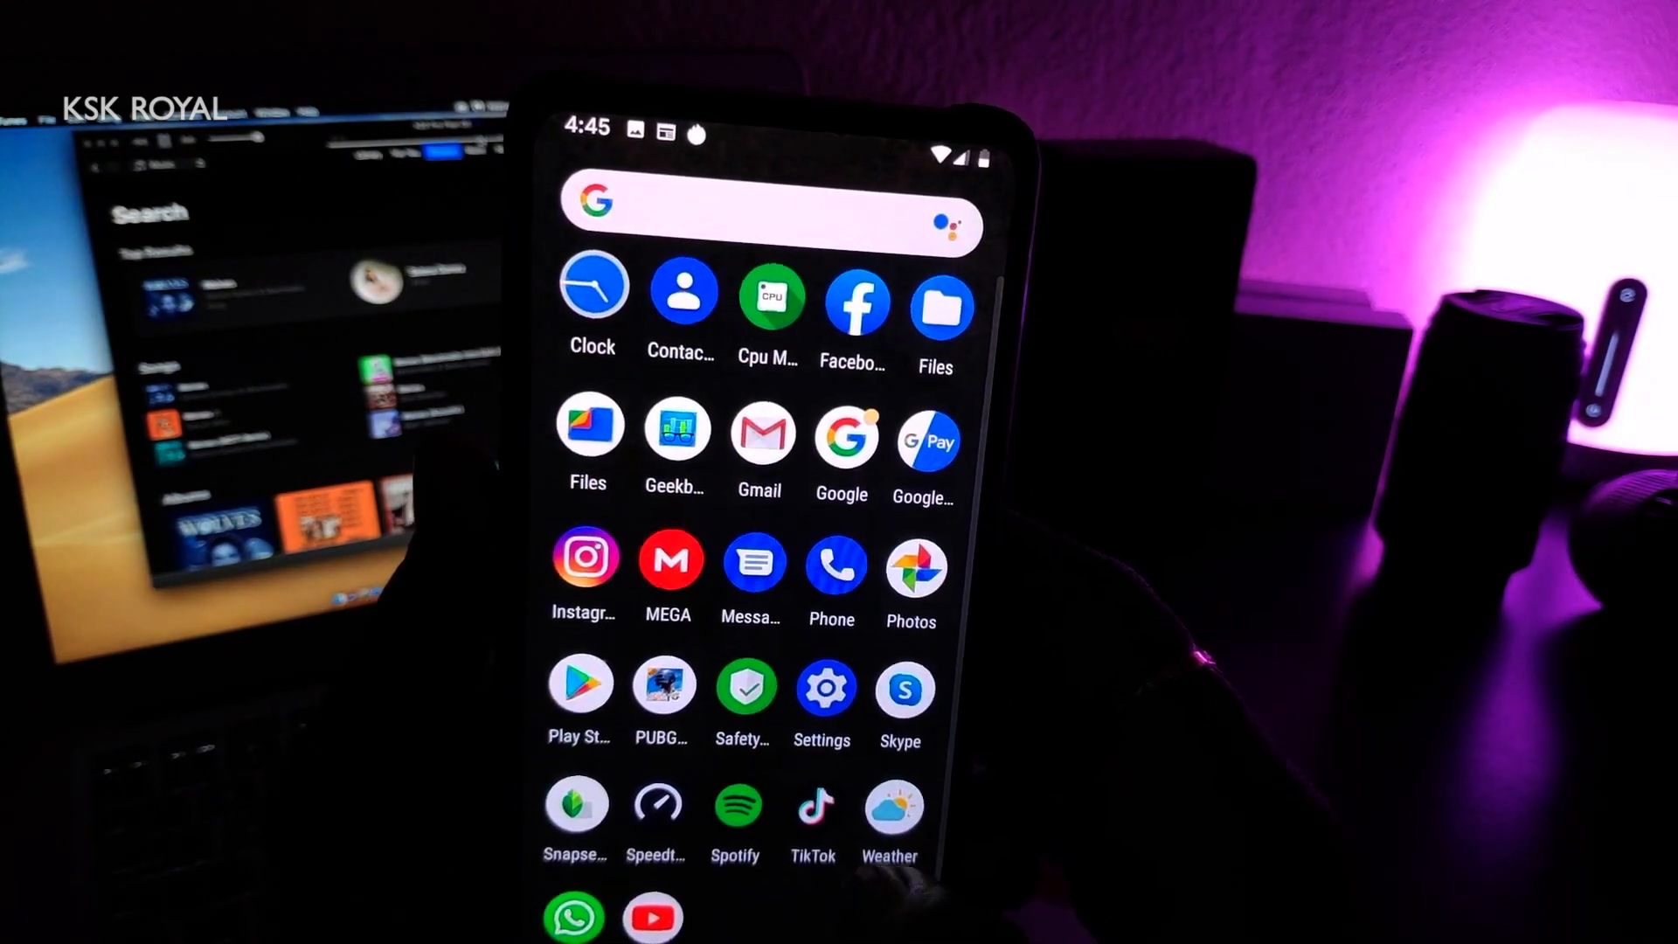
pyautogui.click(662, 686)
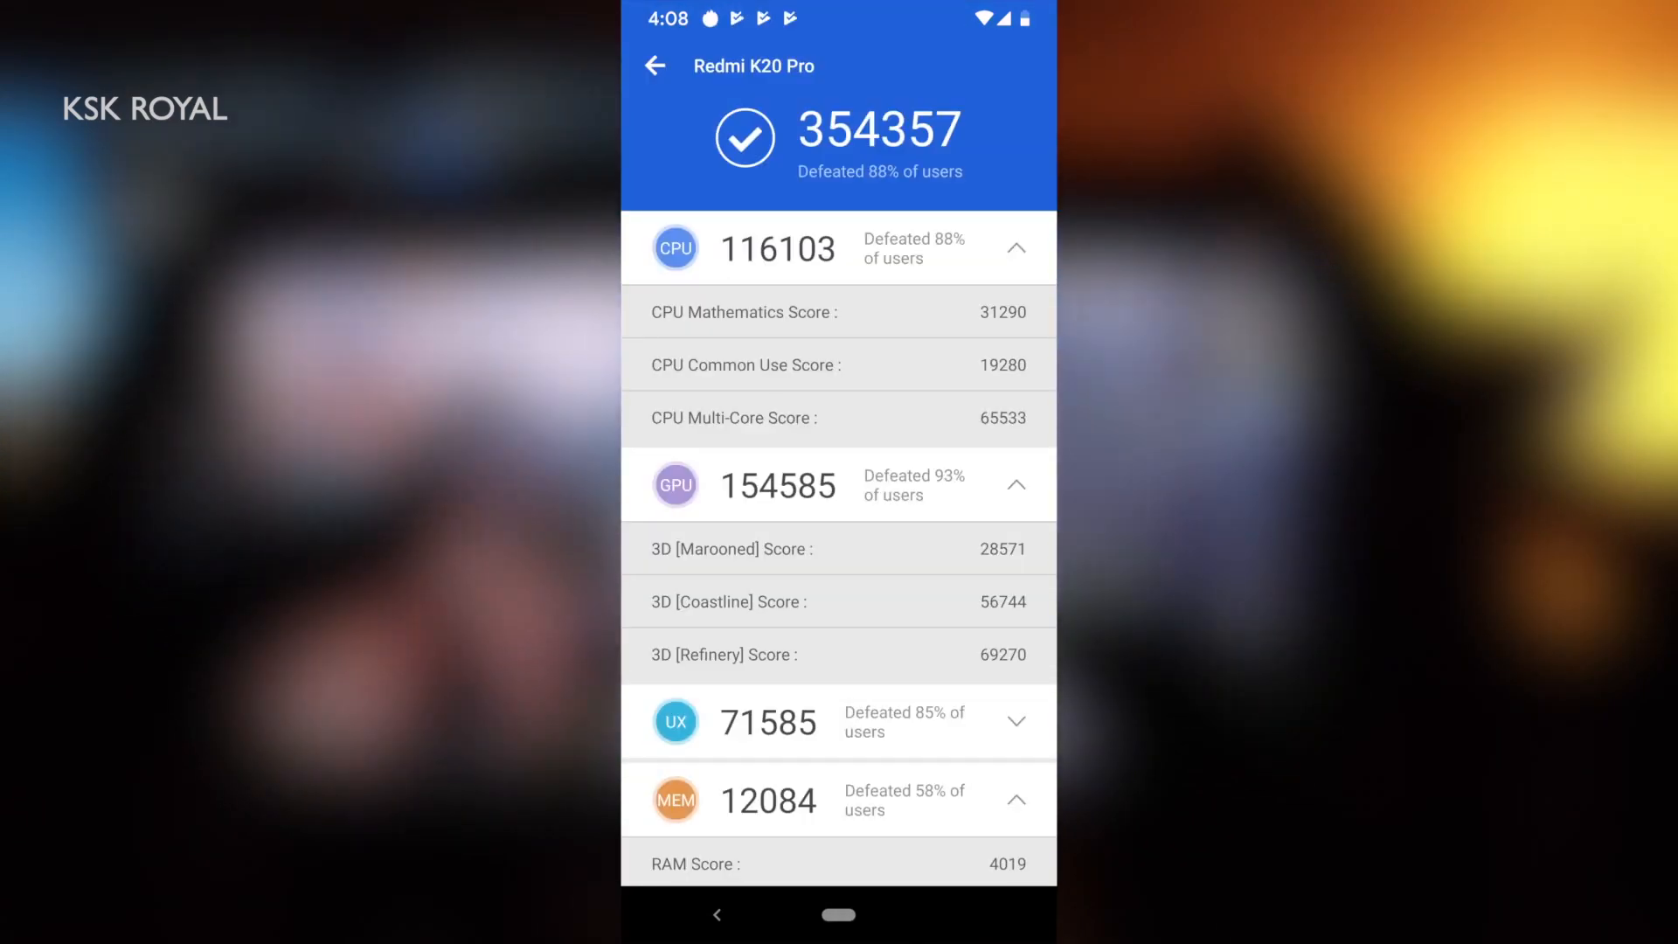
# Step: Scroll the AnTuTu scores, then view Android 9 with the September 2019 patch
pyautogui.scroll(-3)
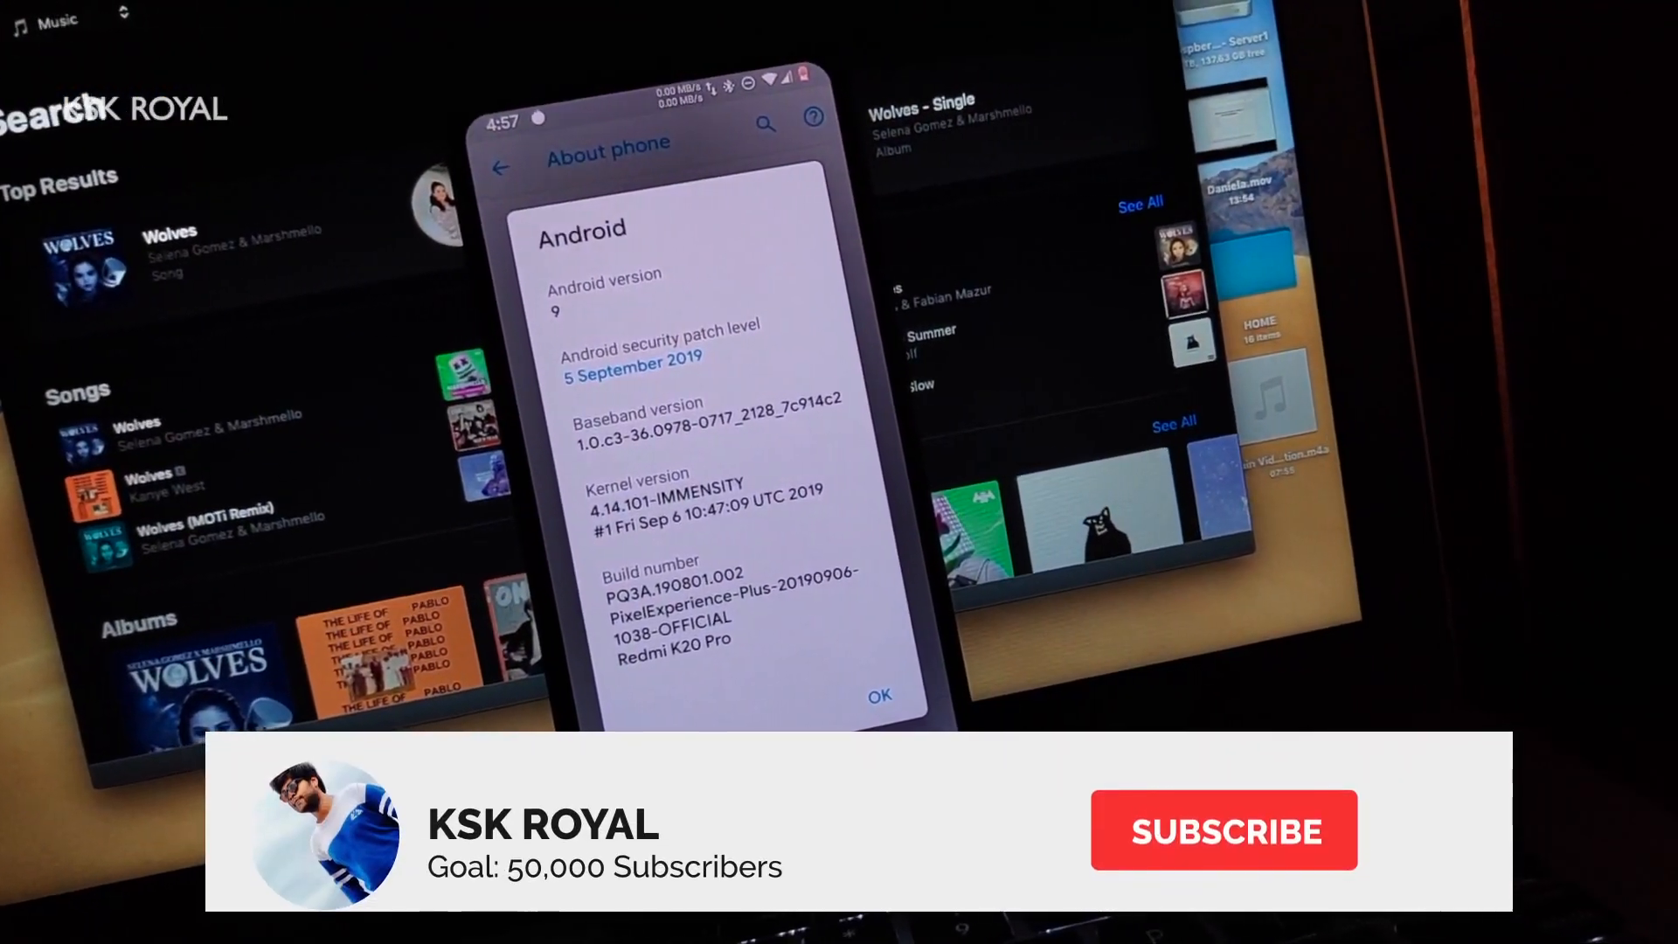
pyautogui.click(1223, 830)
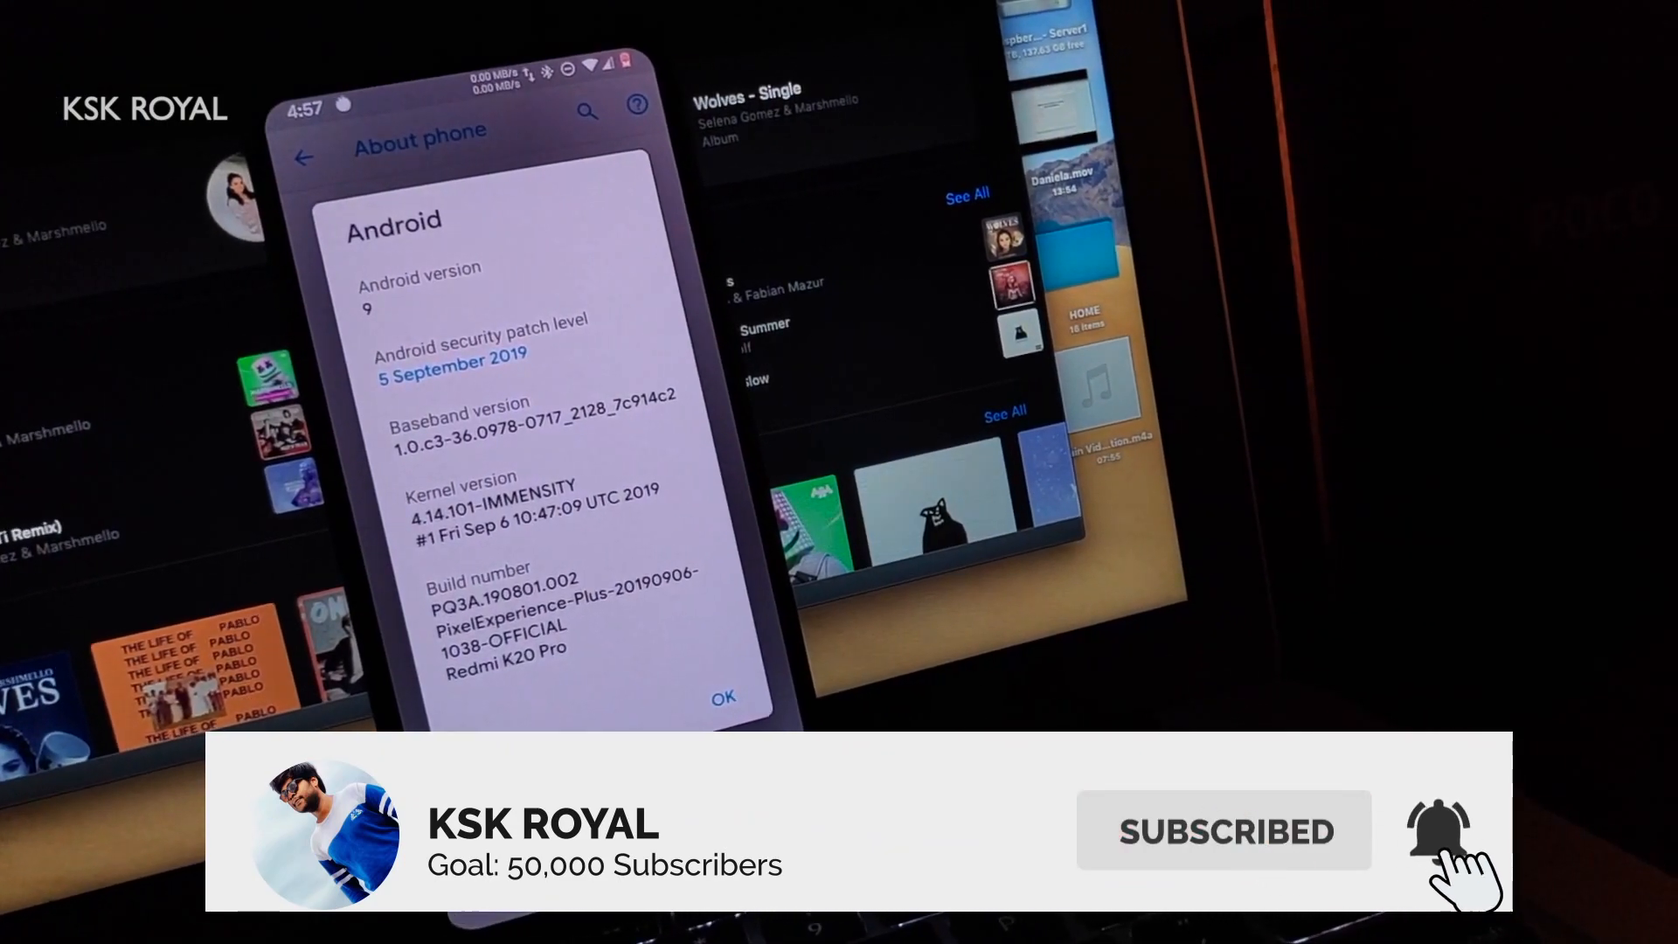